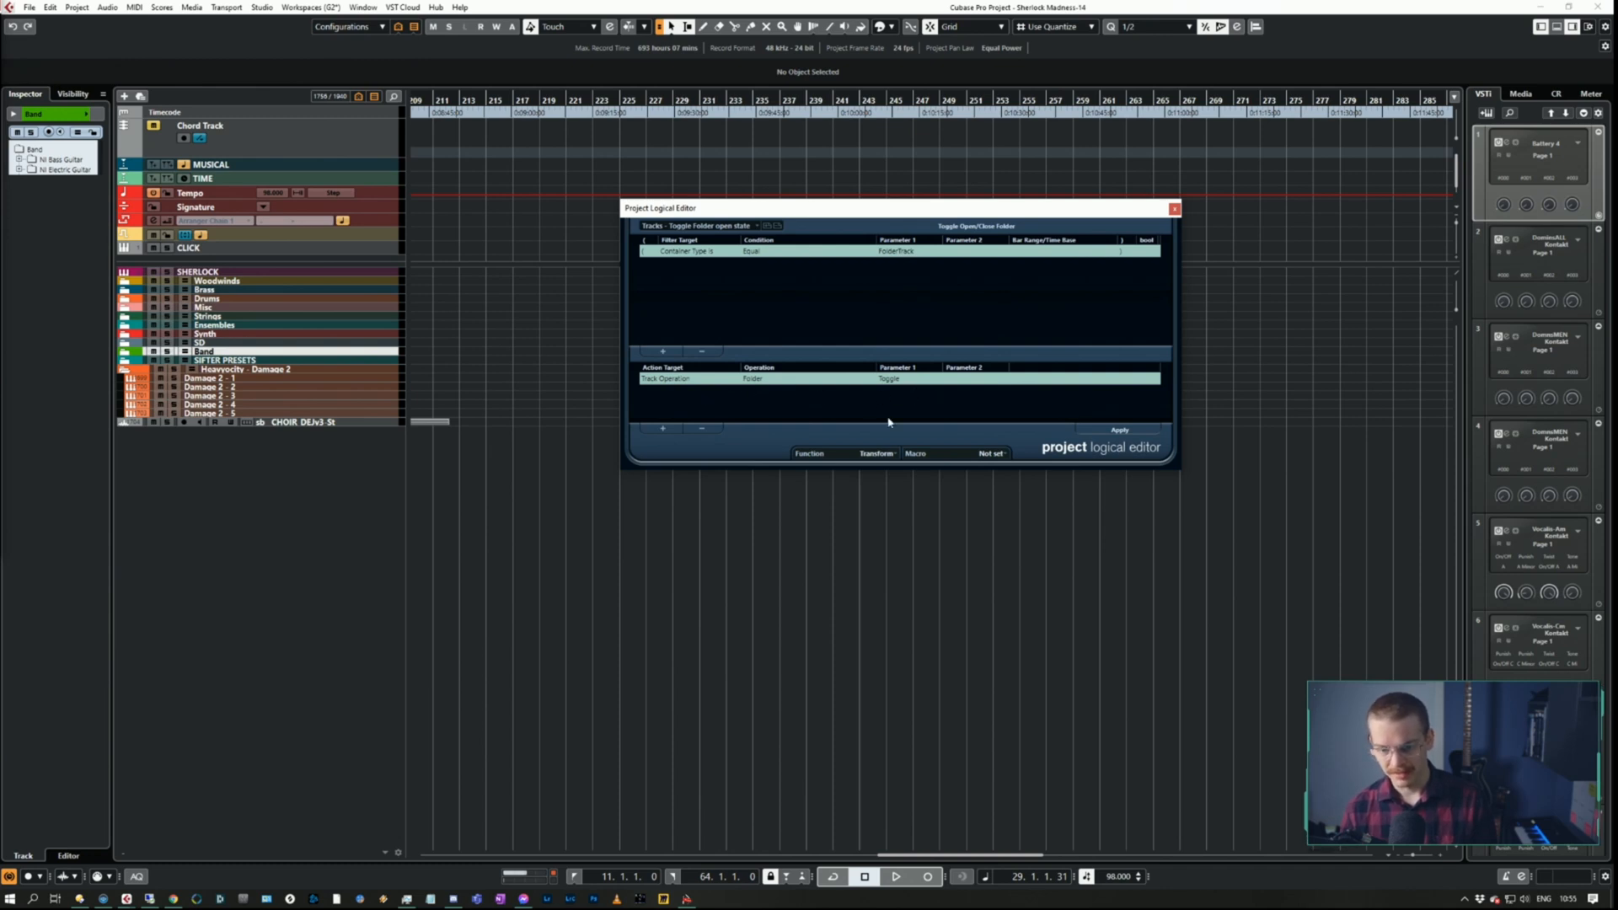
mouse_move(787, 358)
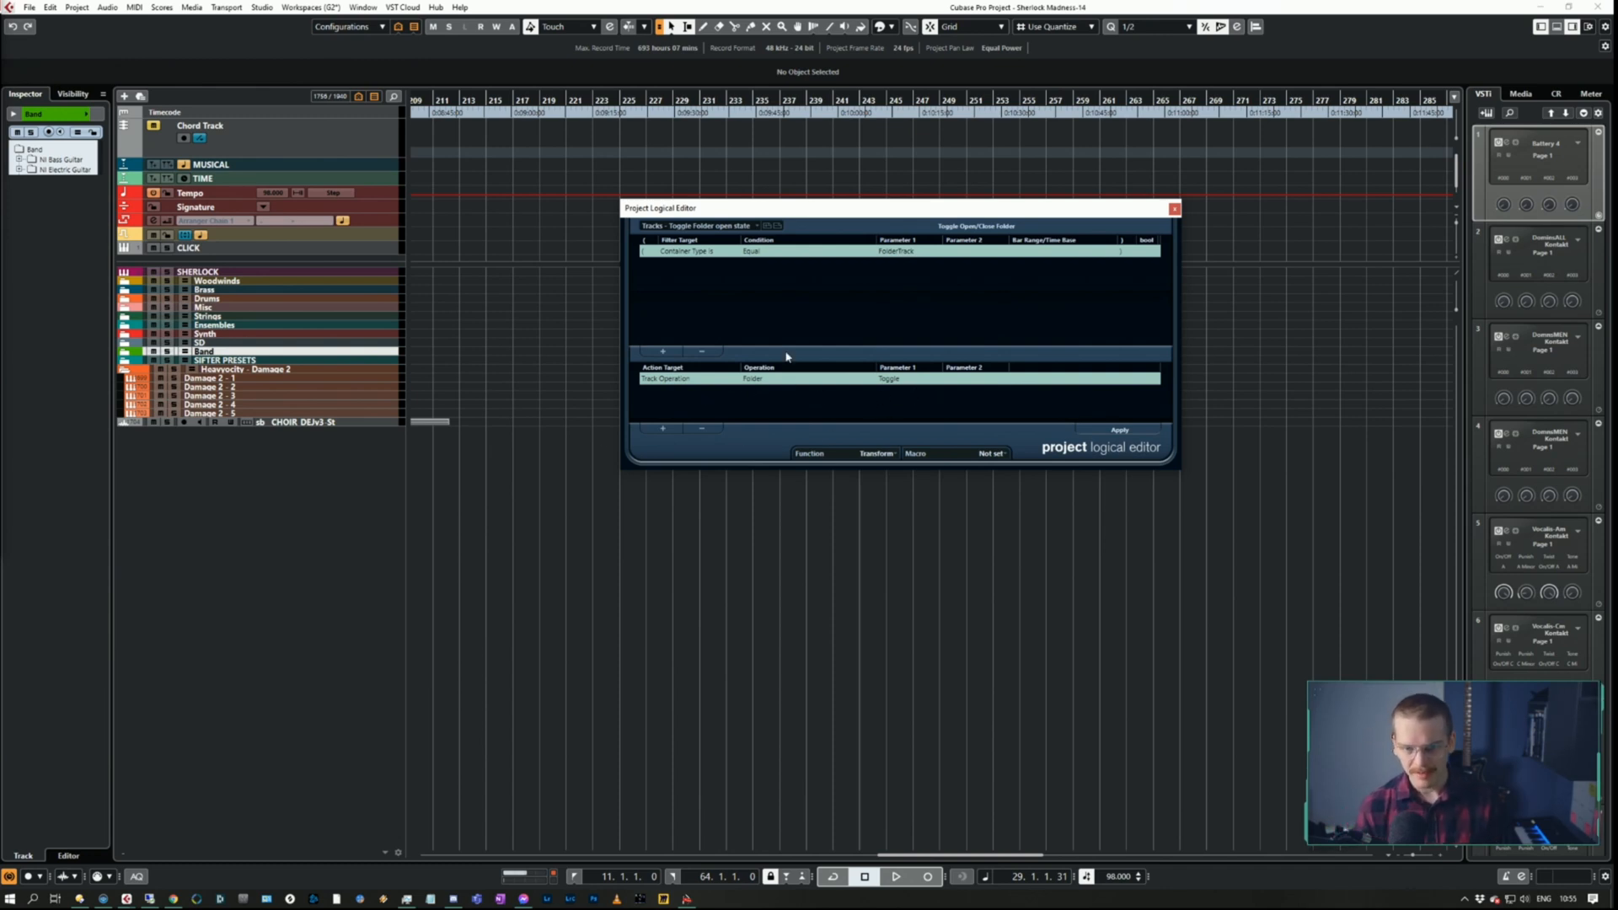
Apply the Toggle Open/Close Folder preset to expand the Woodwinds folder tracks
click(1119, 429)
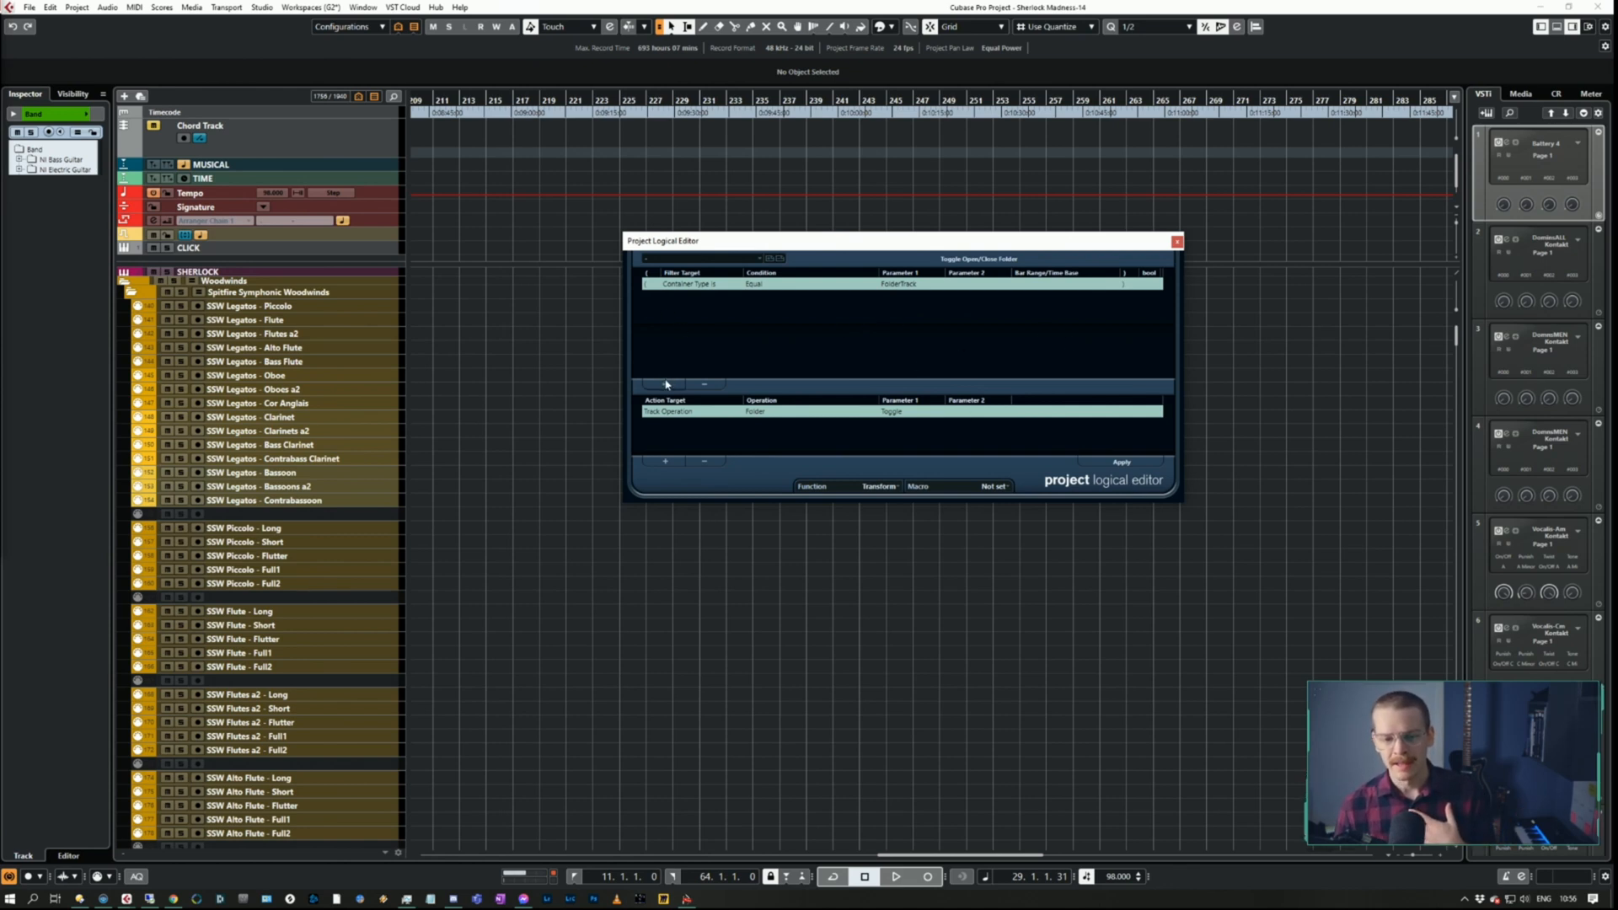
Add a 'Property is set, Event is selected' filter line and apply it
click(666, 385)
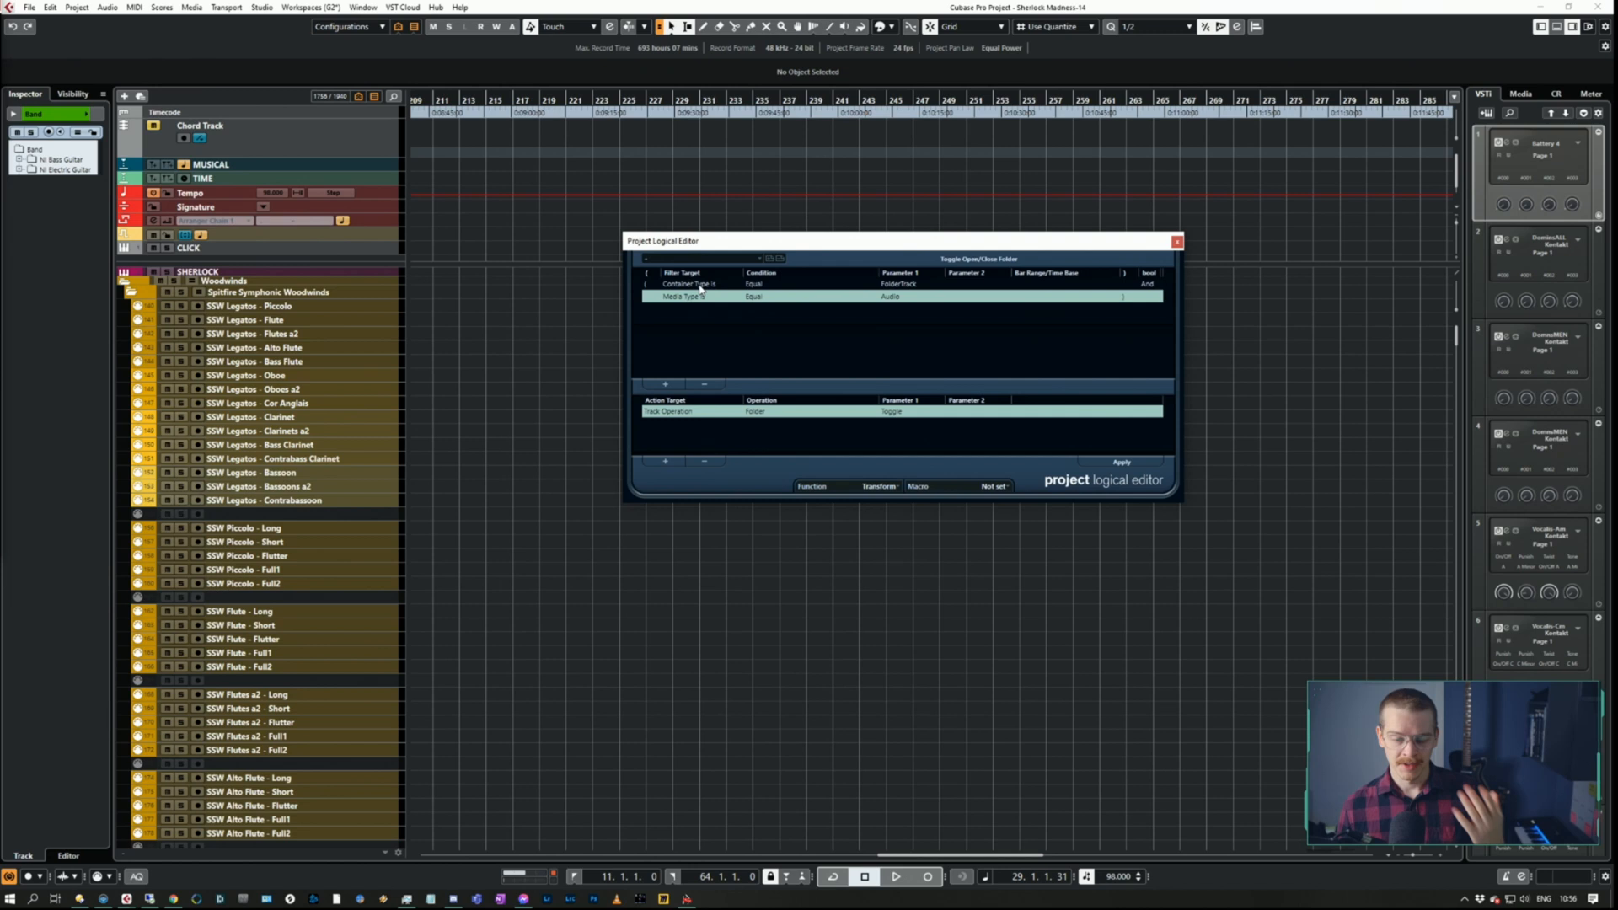
mouse_move(693, 305)
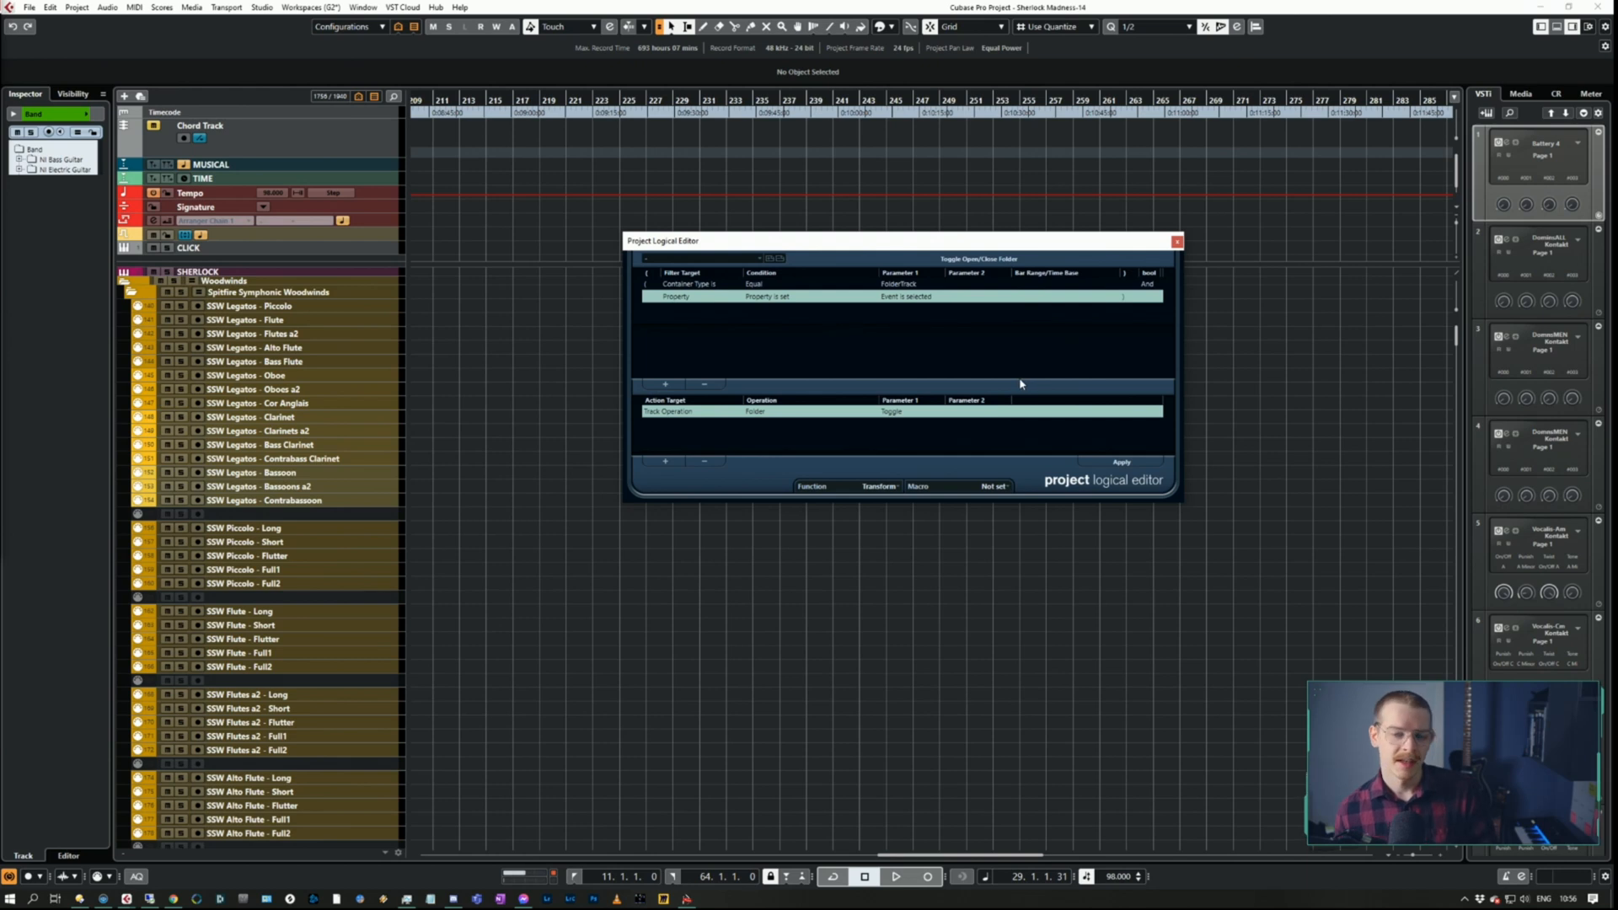
click(269, 292)
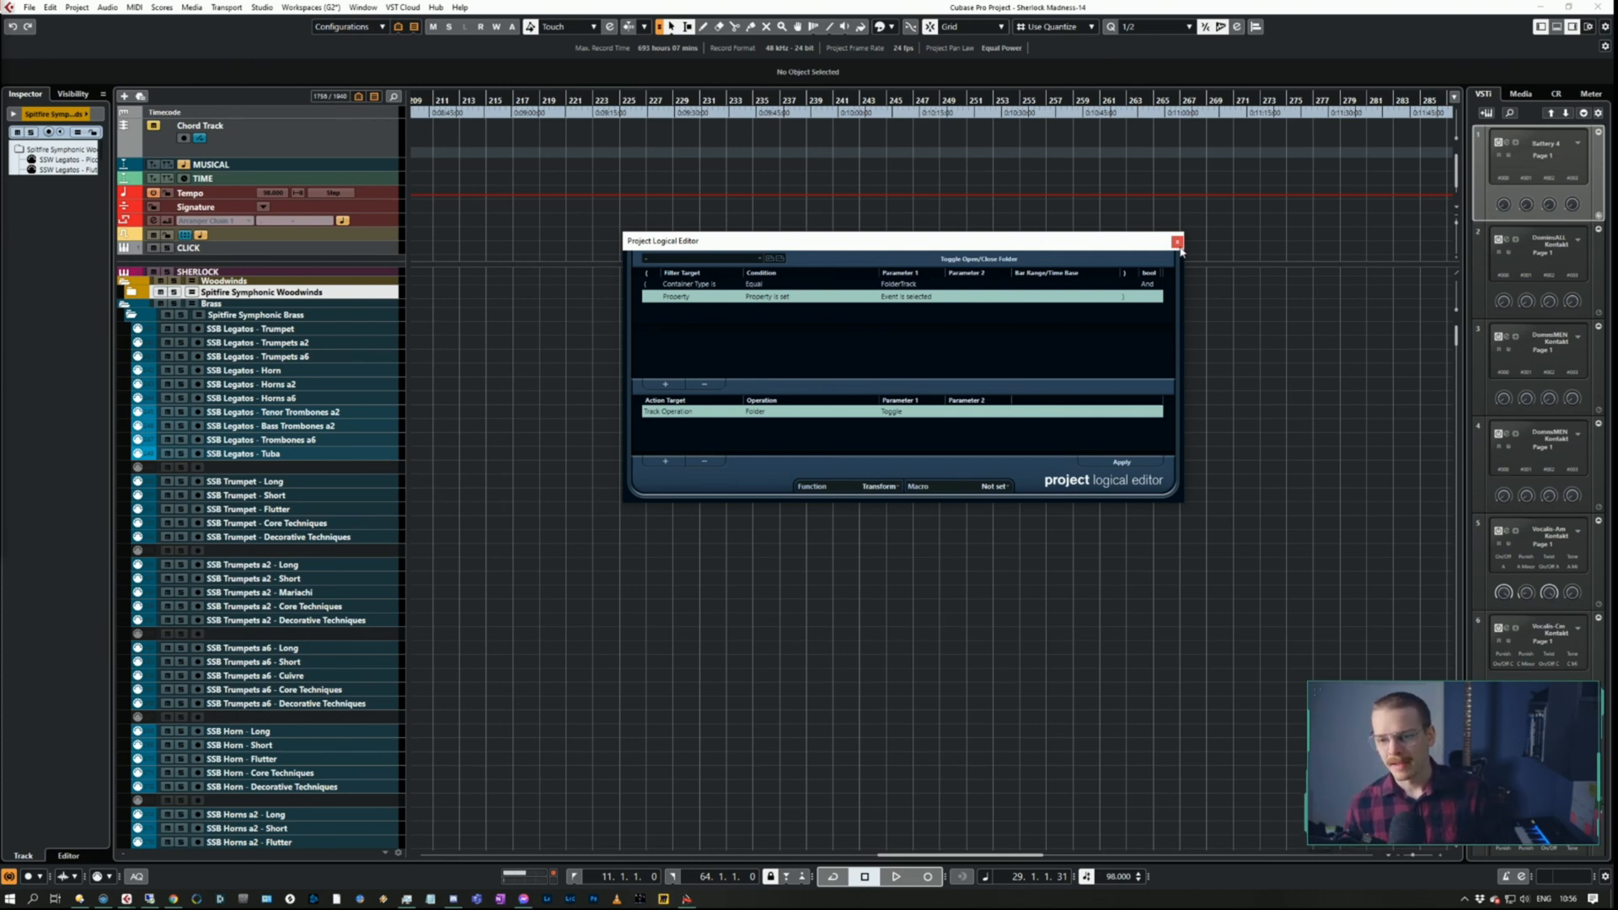
mouse_move(1177, 242)
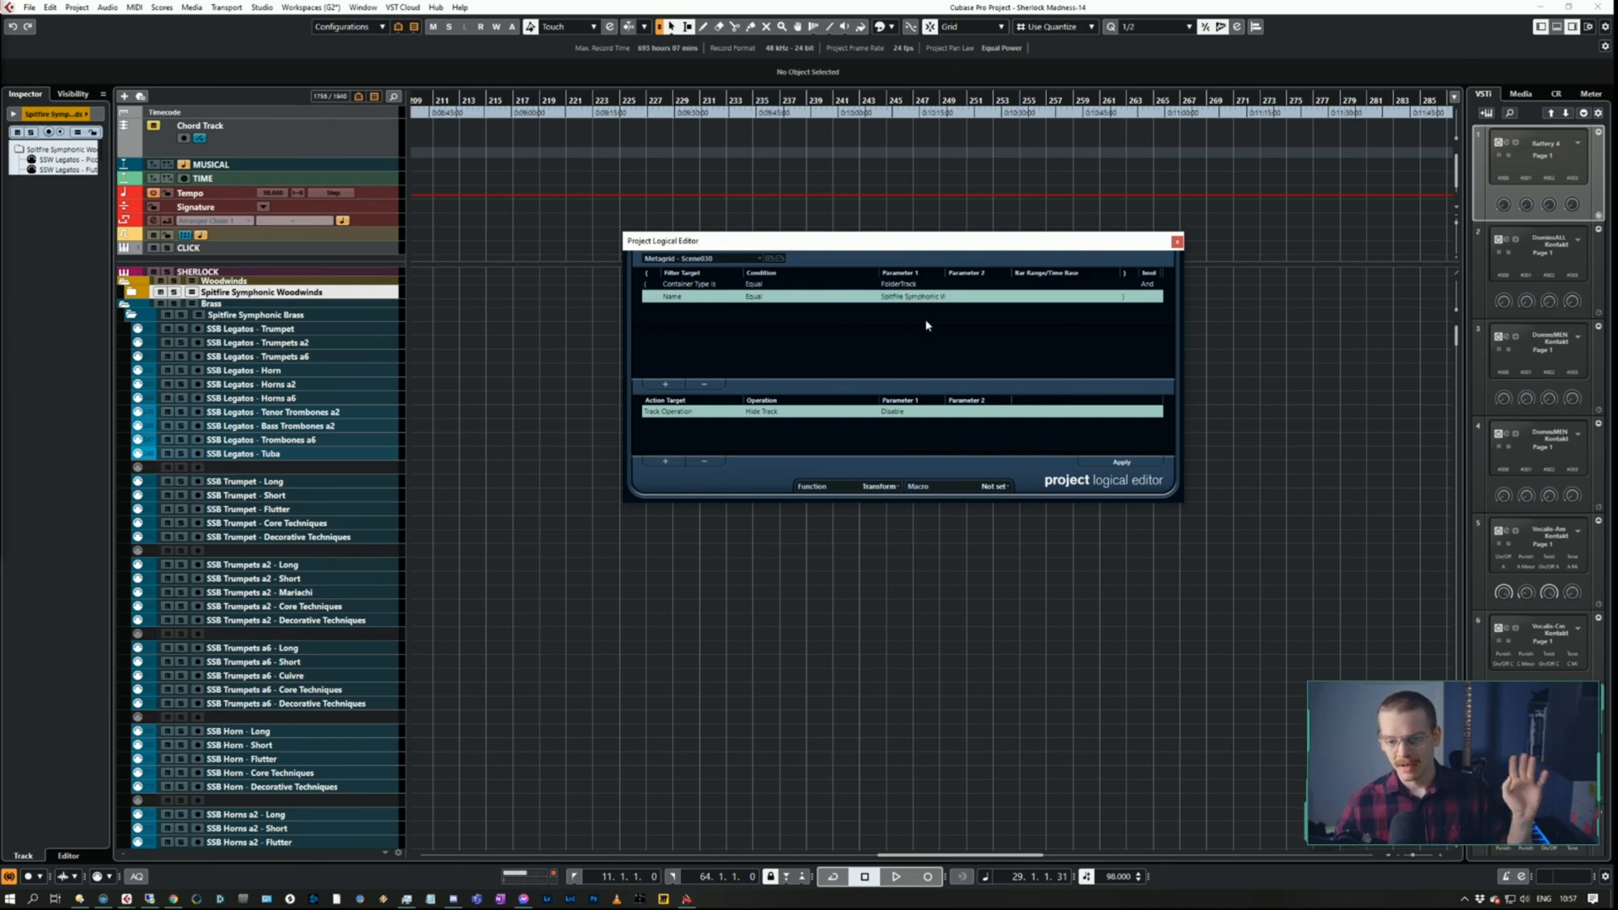
mouse_move(768, 272)
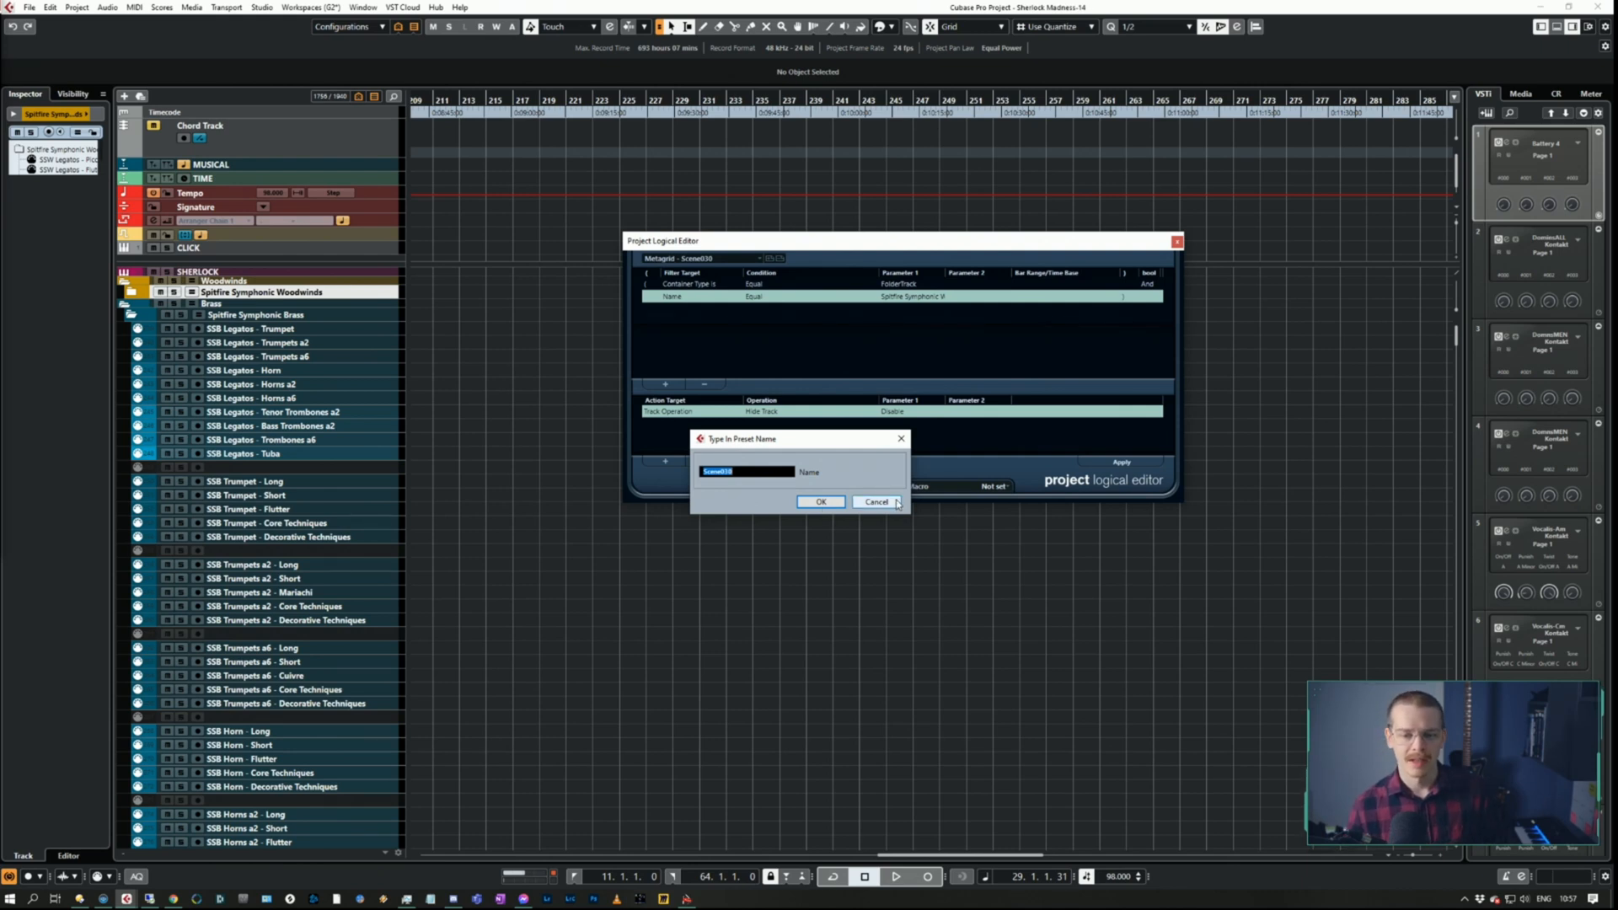
Cancel the Save Preset dialog for the Metagrid - Scene010 preset
click(877, 501)
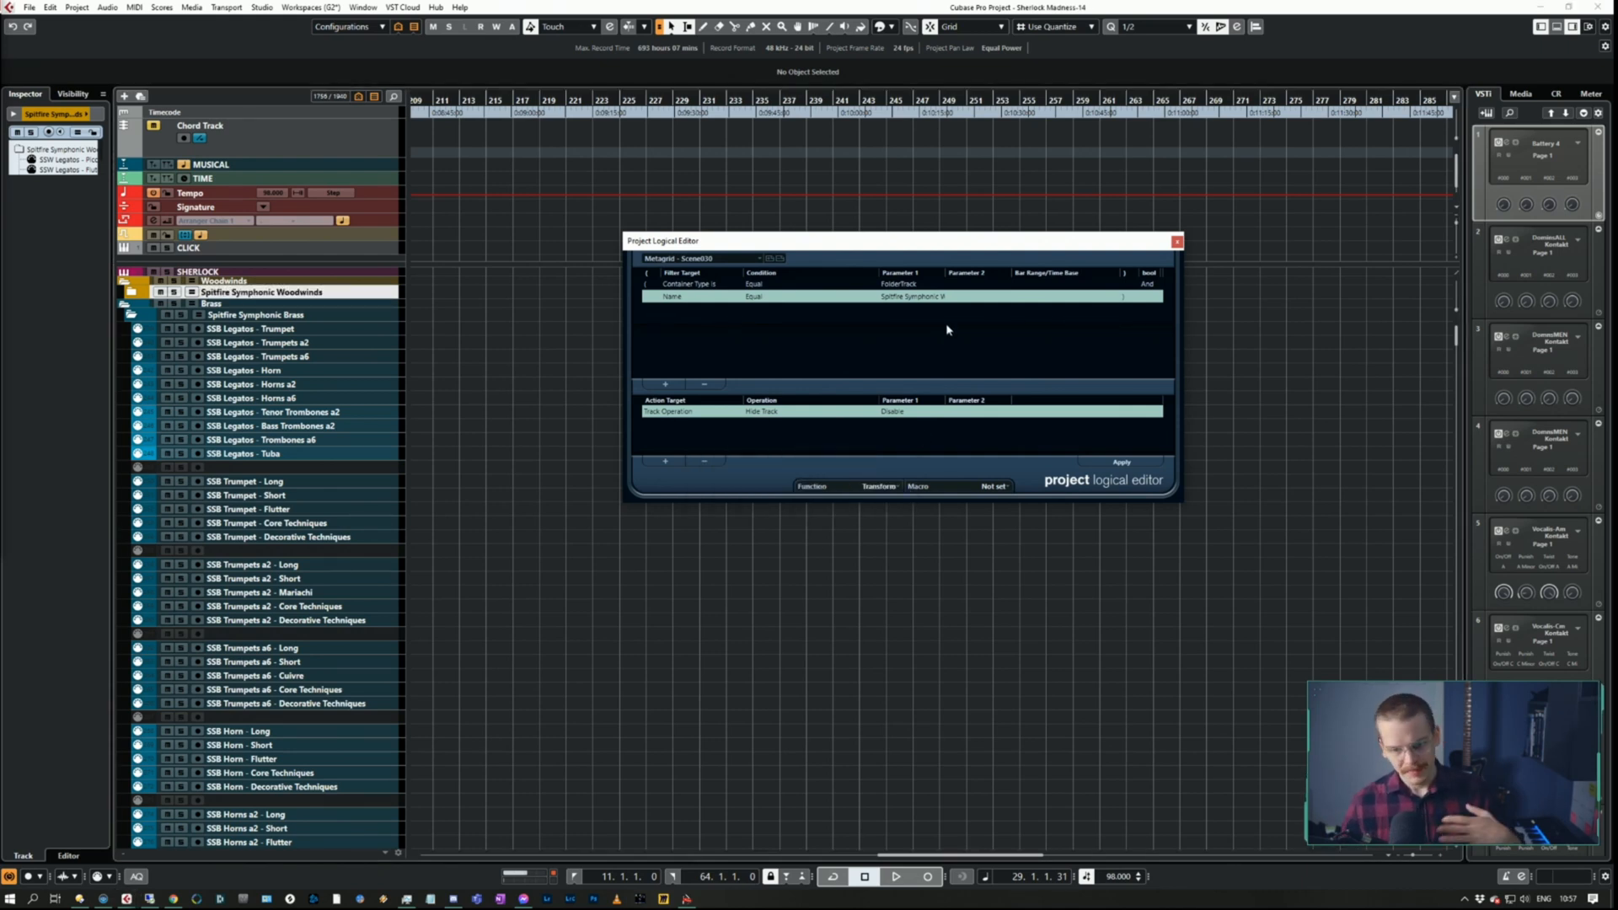
mouse_move(726, 268)
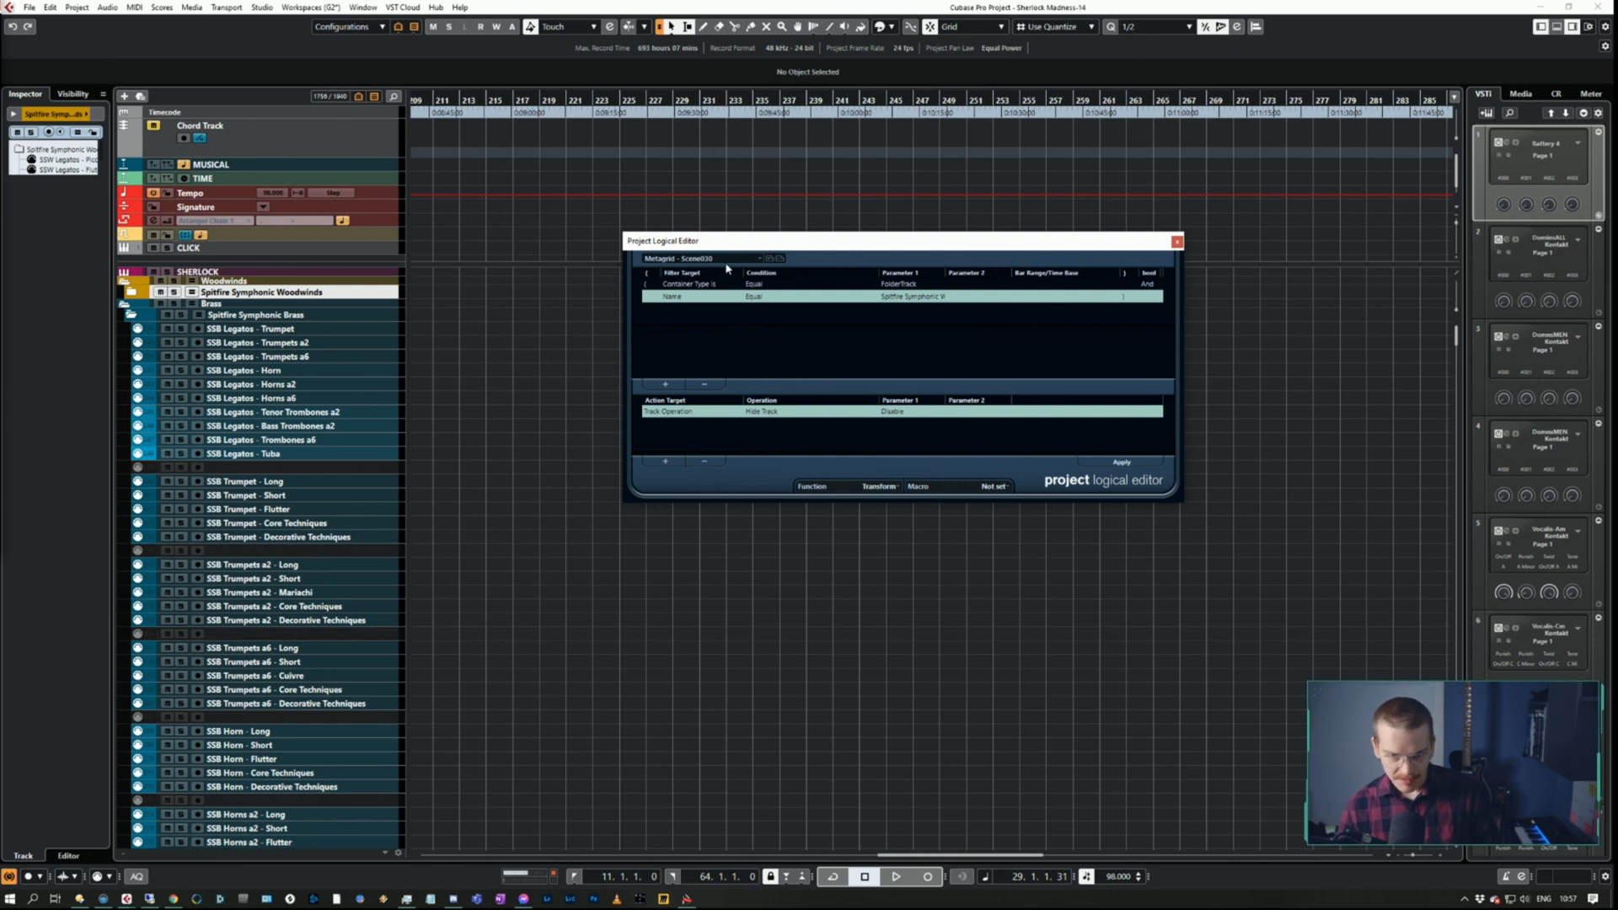
mouse_move(722, 263)
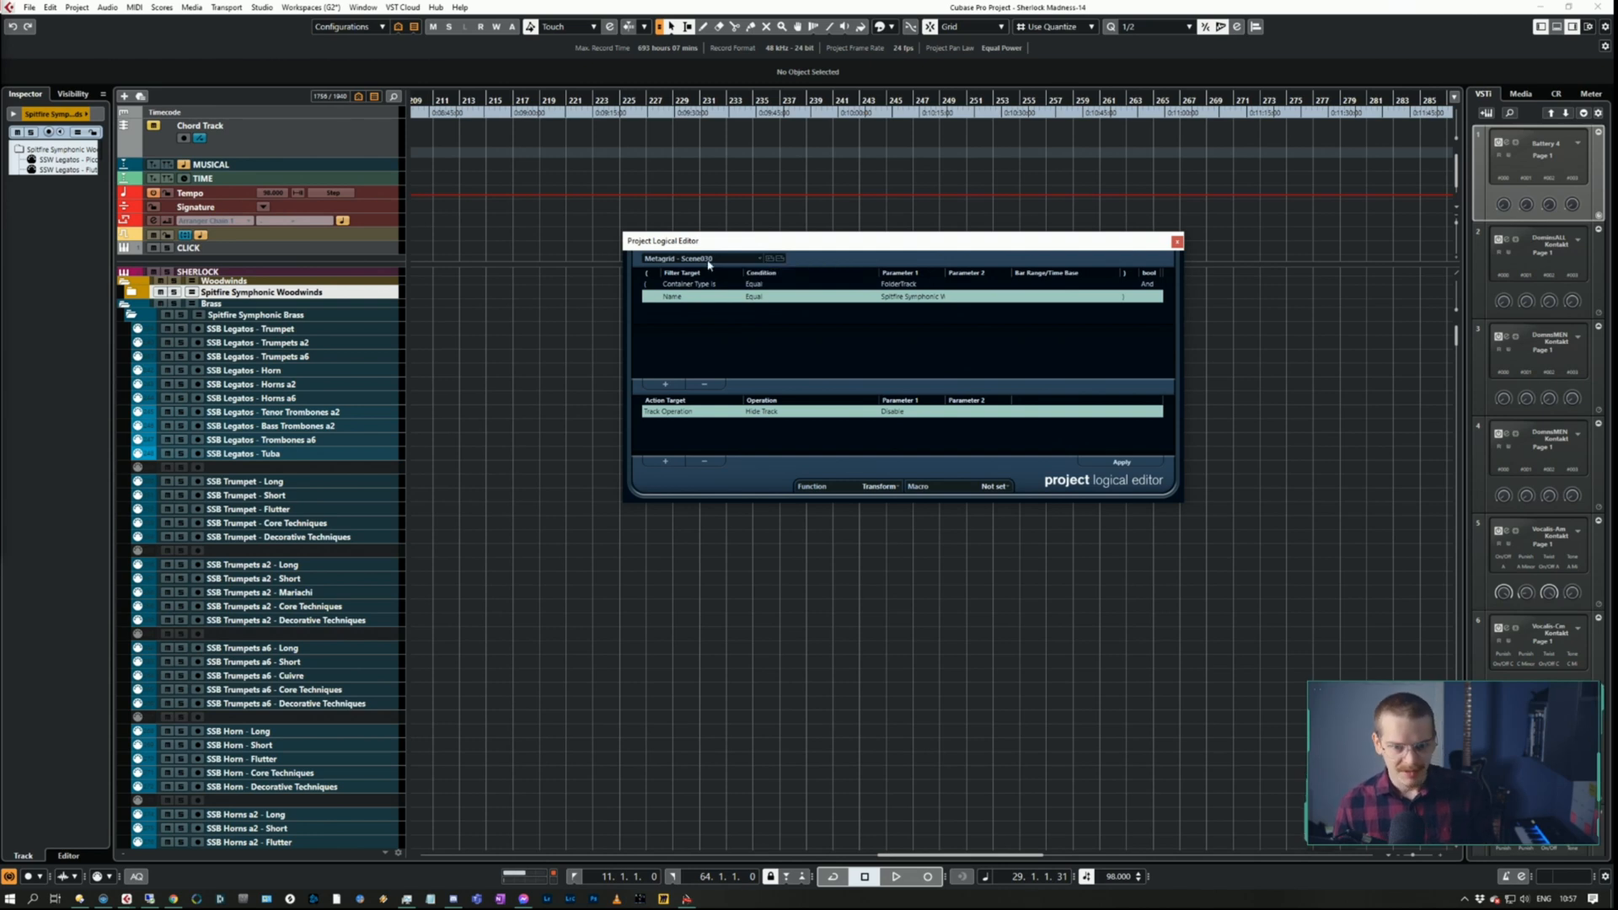
mouse_move(1162, 244)
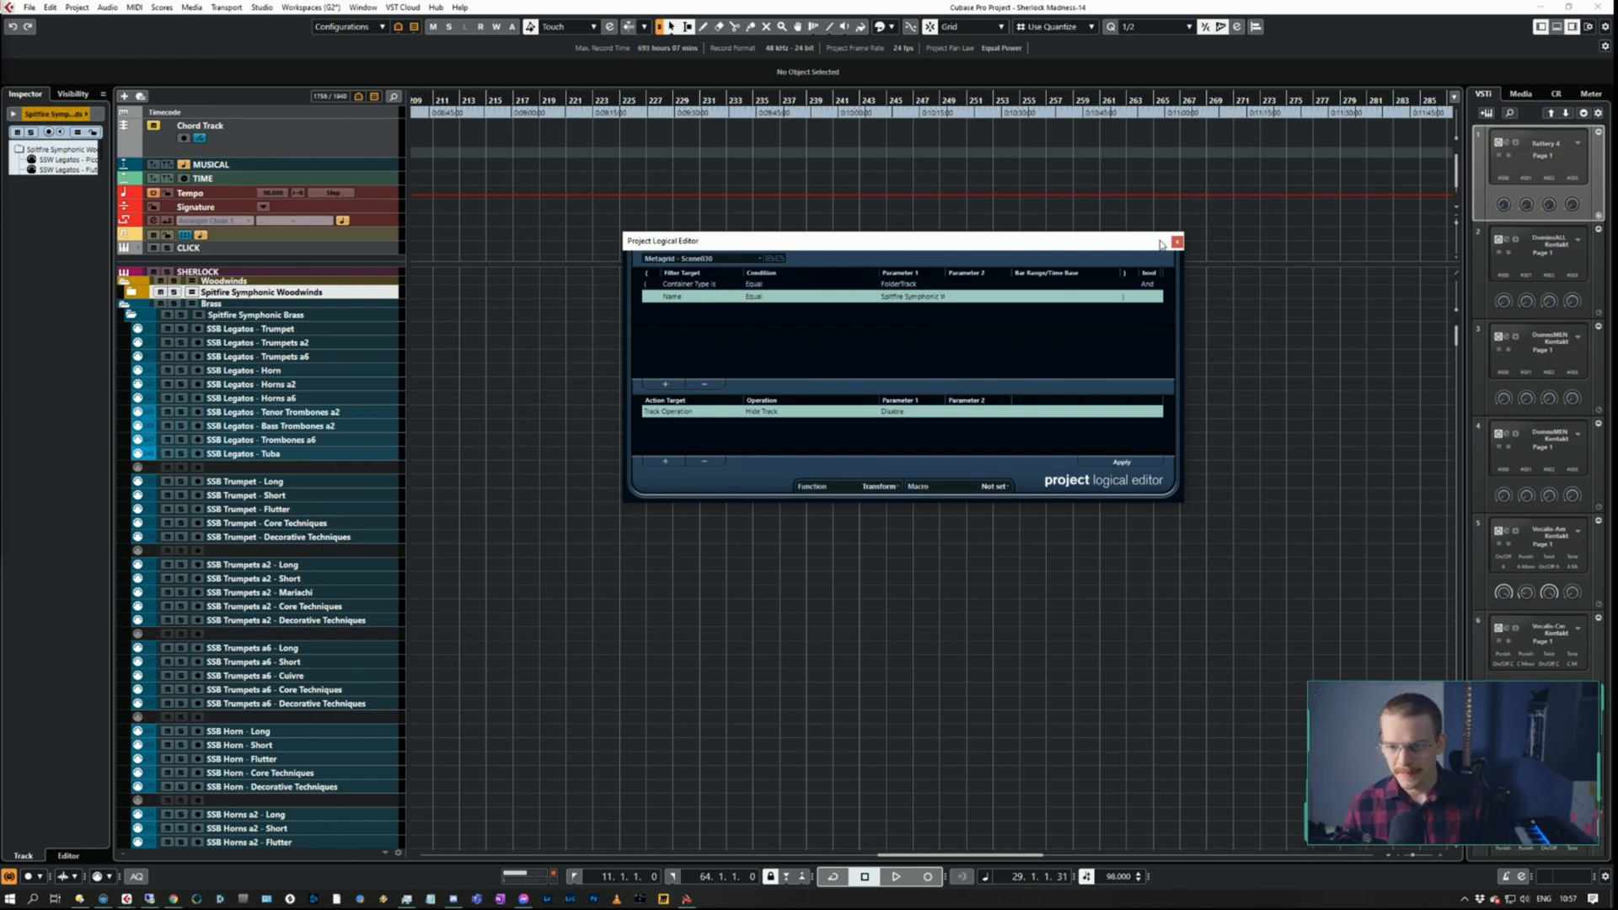
Close the Project Logical Editor and select TL Show Defaults in Macro #026
click(1176, 240)
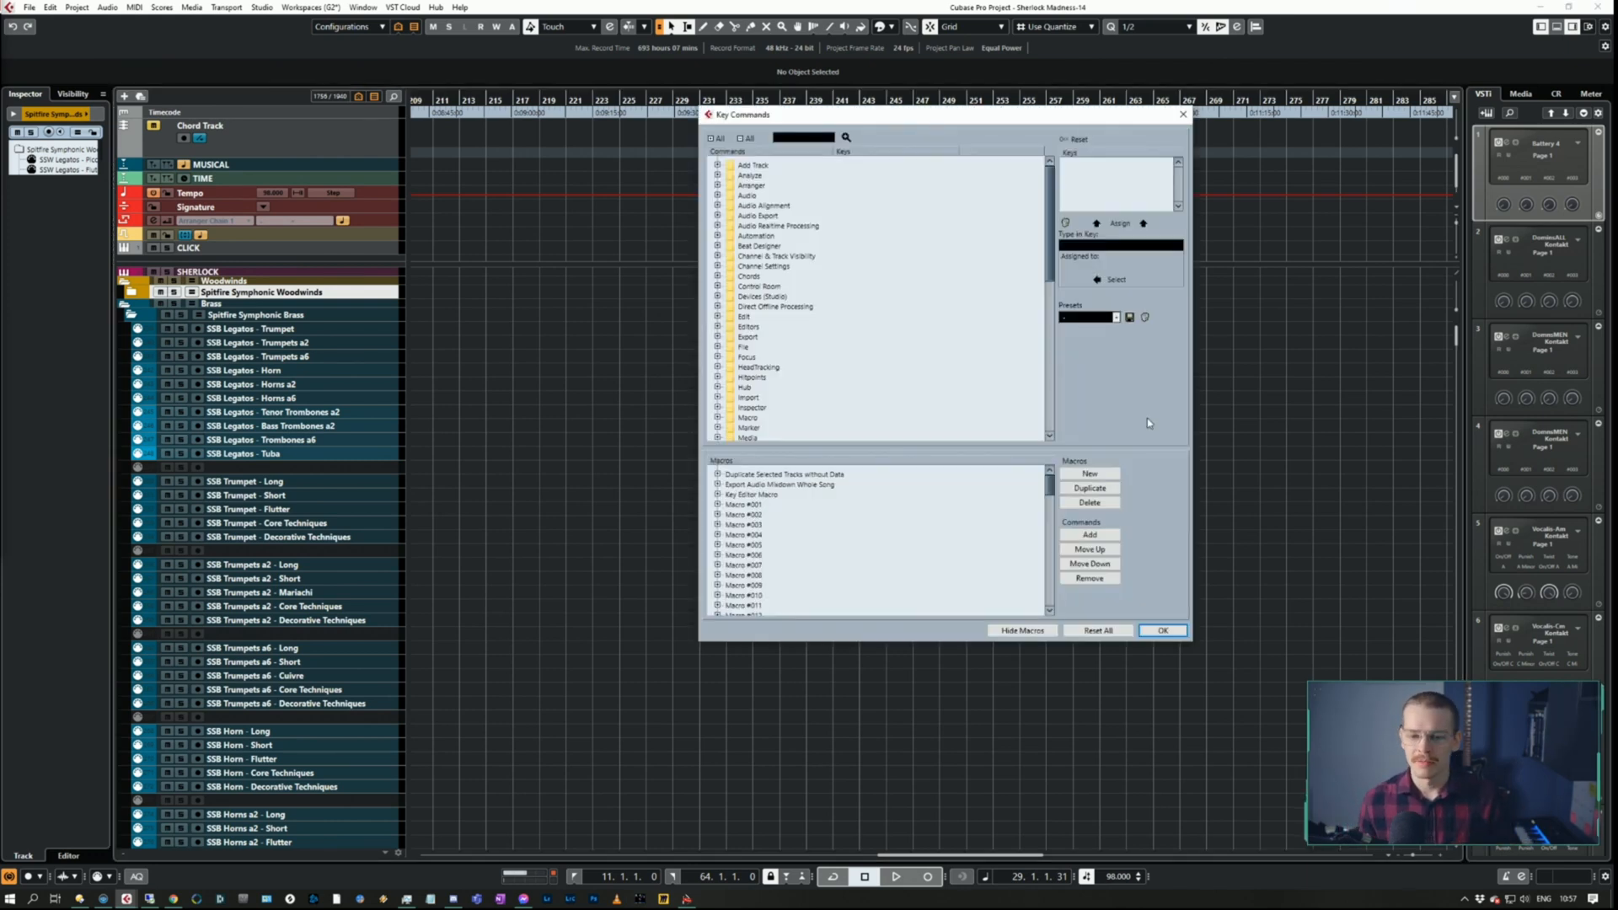
scroll(down, 3)
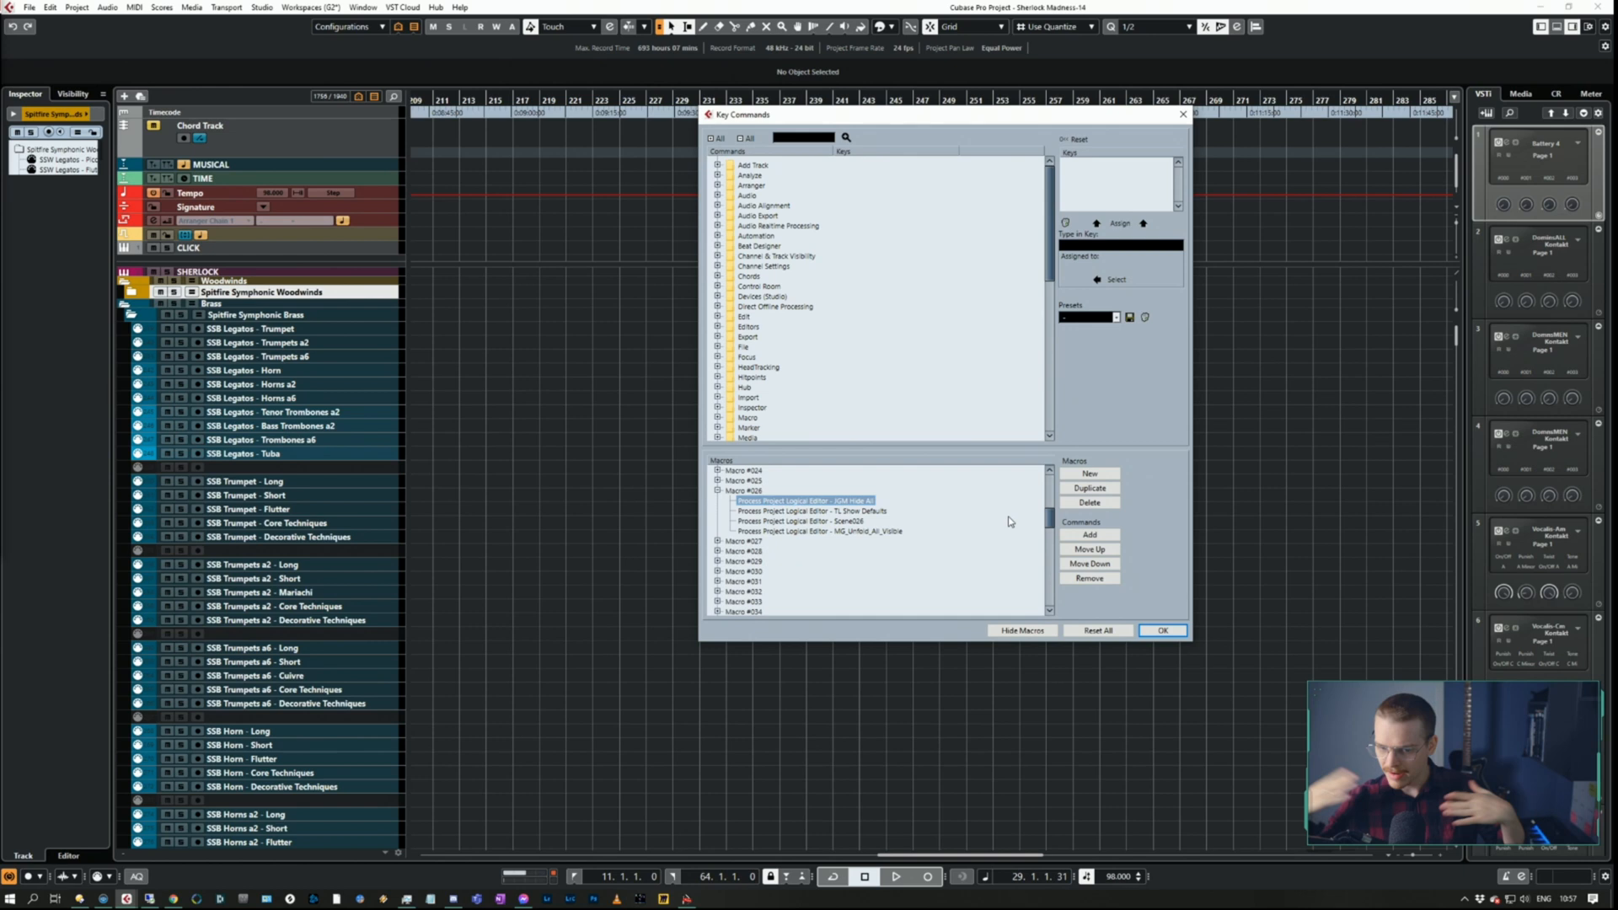
click(810, 511)
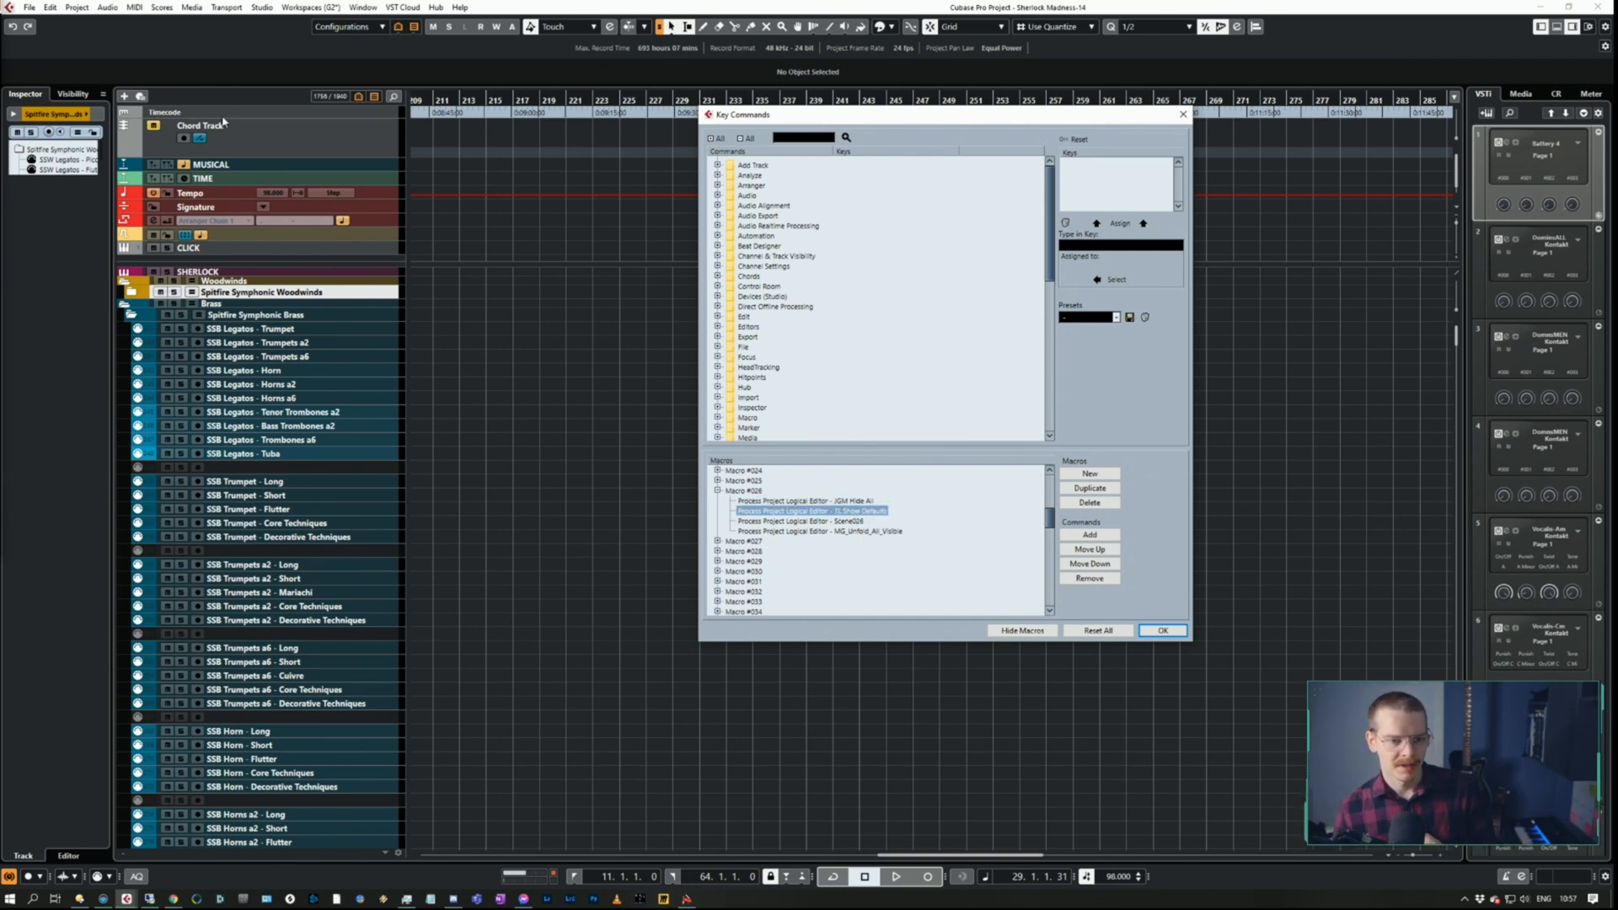
mouse_move(267, 156)
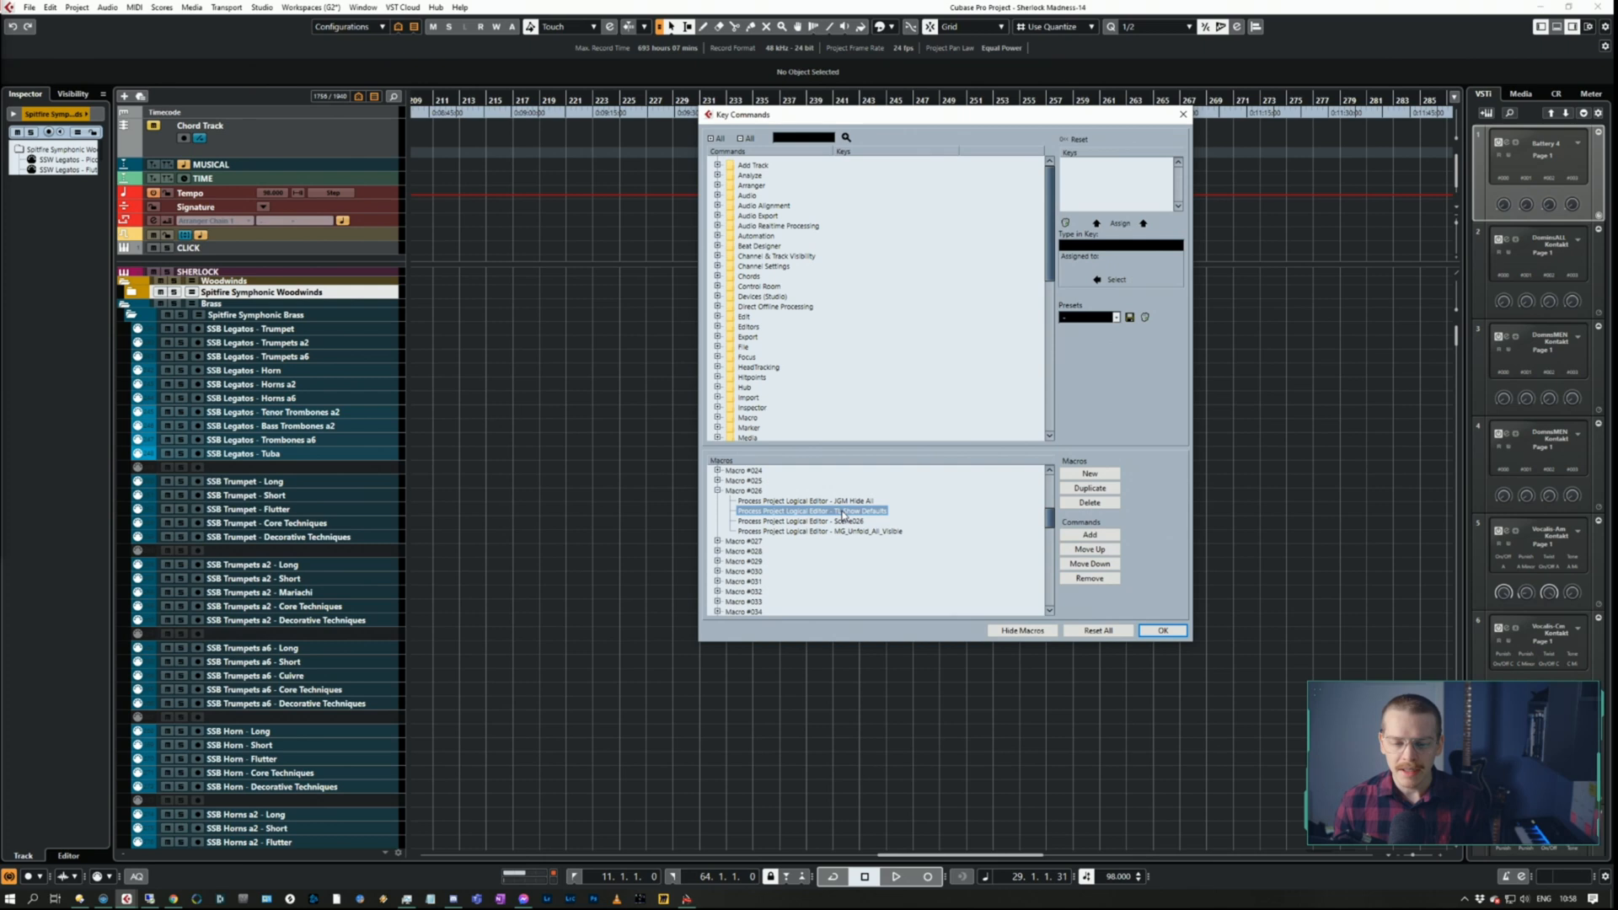
click(815, 530)
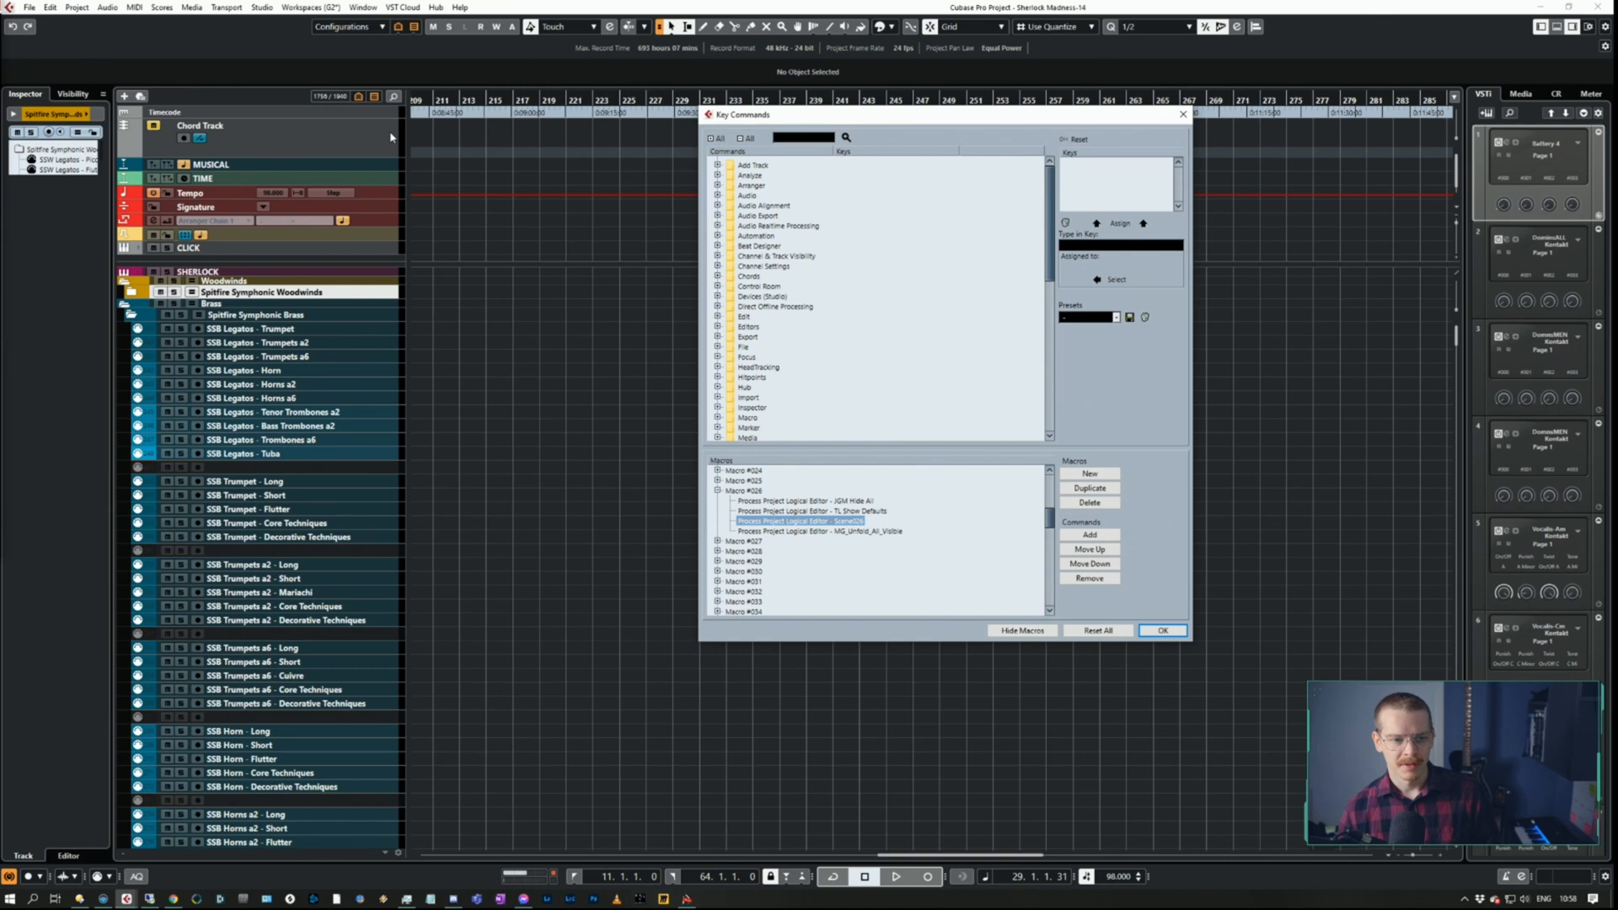
mouse_move(323, 311)
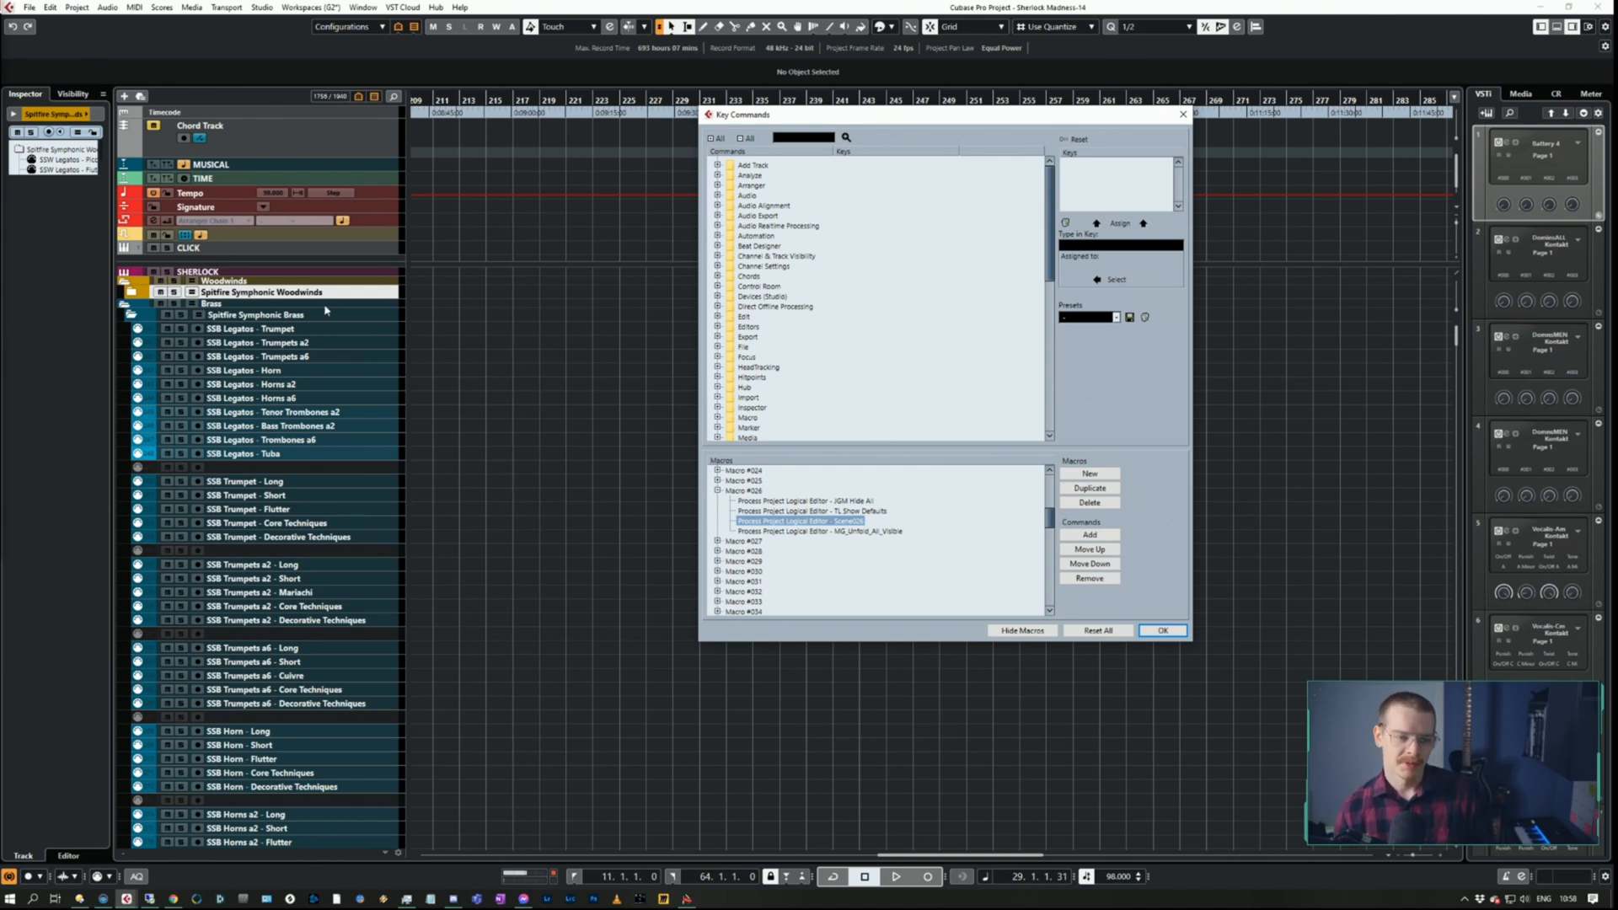
mouse_move(442, 385)
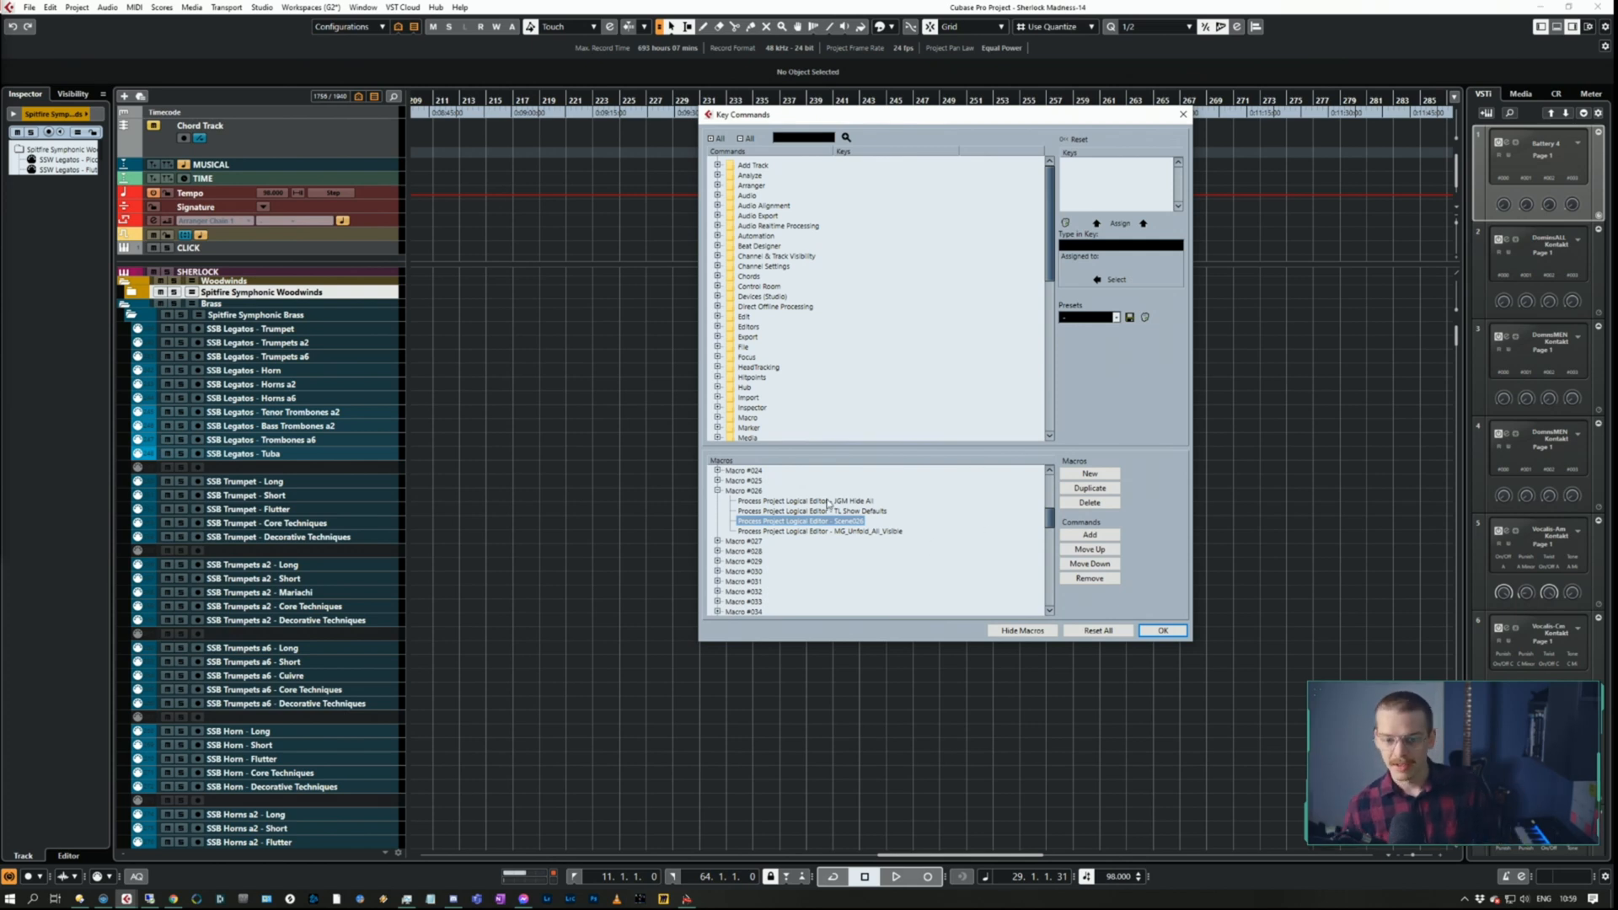
click(745, 491)
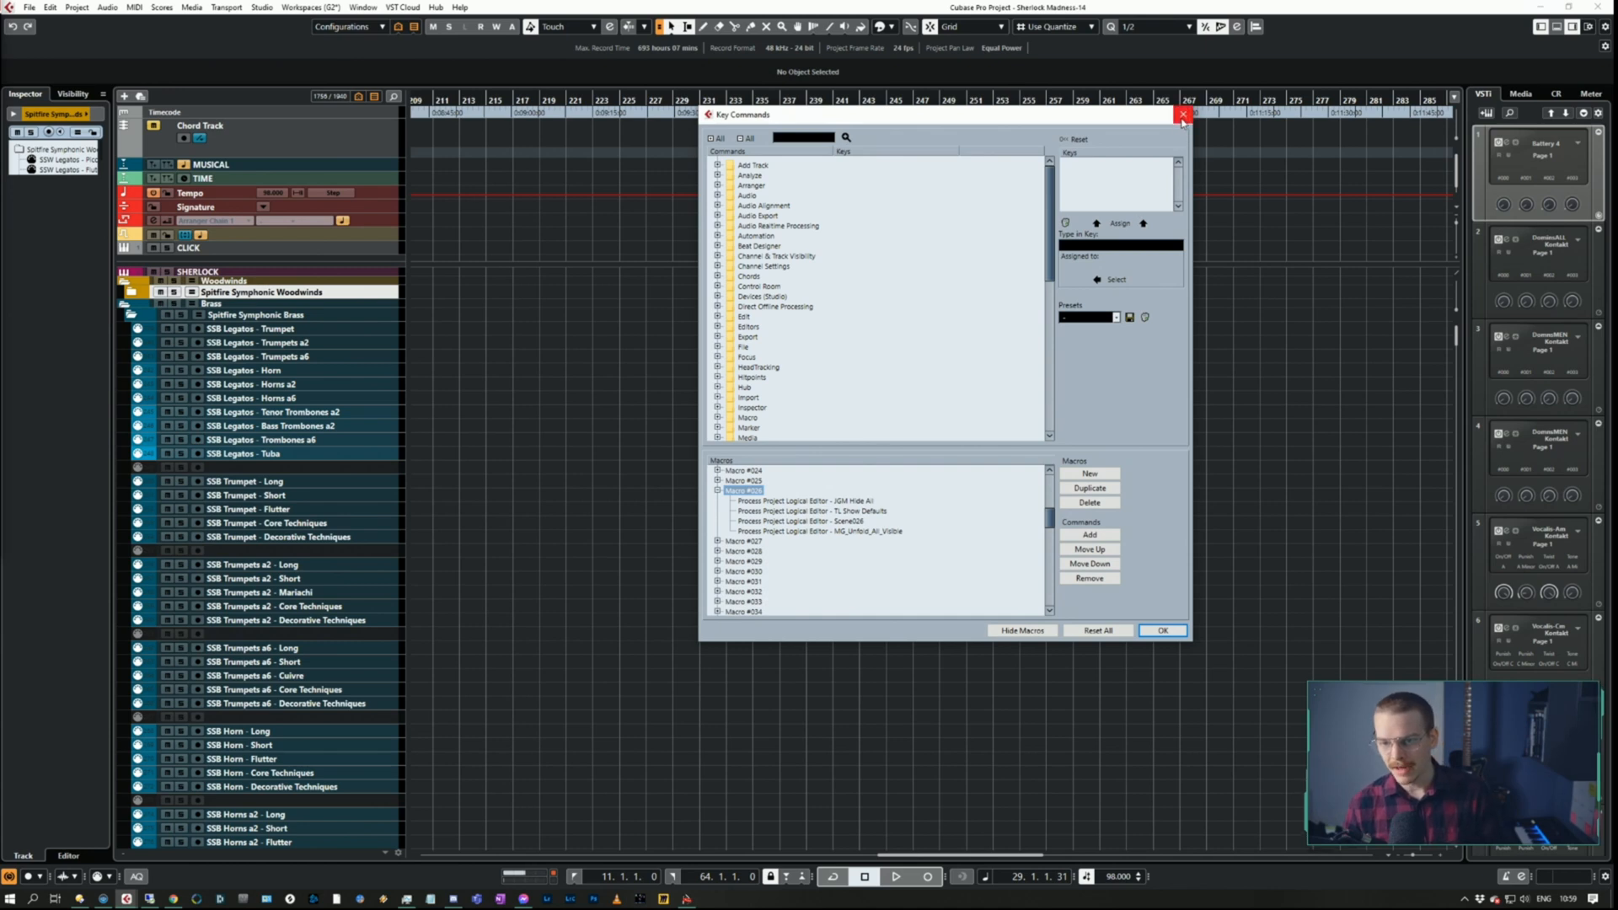
Close Key Commands and assign Macro #023 to a new Sherlock page button
click(1183, 114)
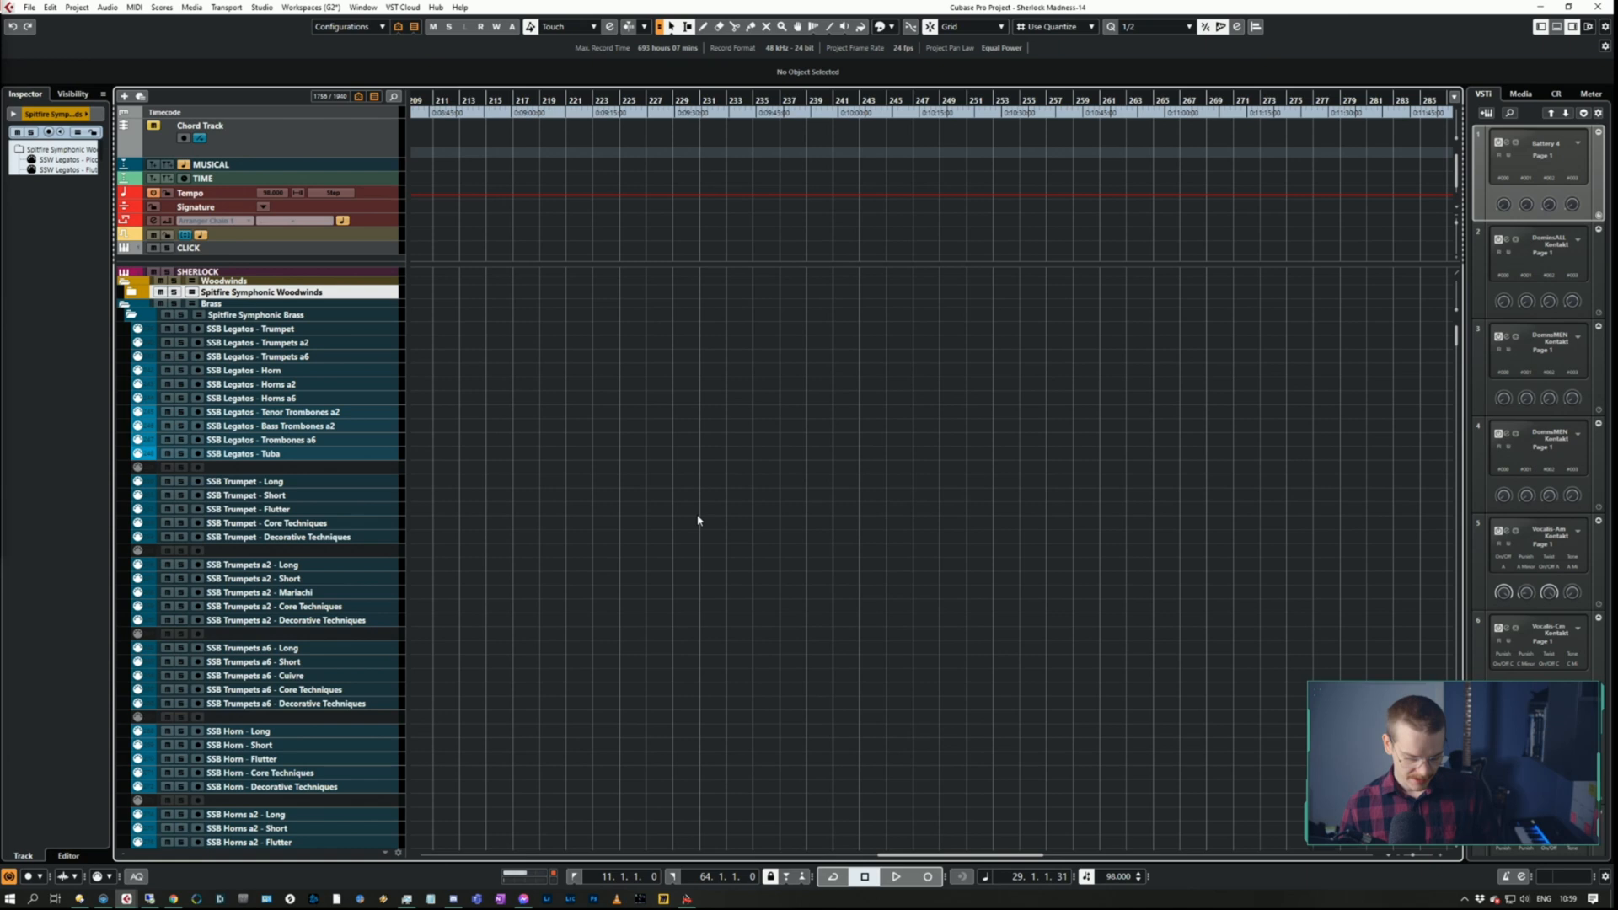
mouse_move(824, 495)
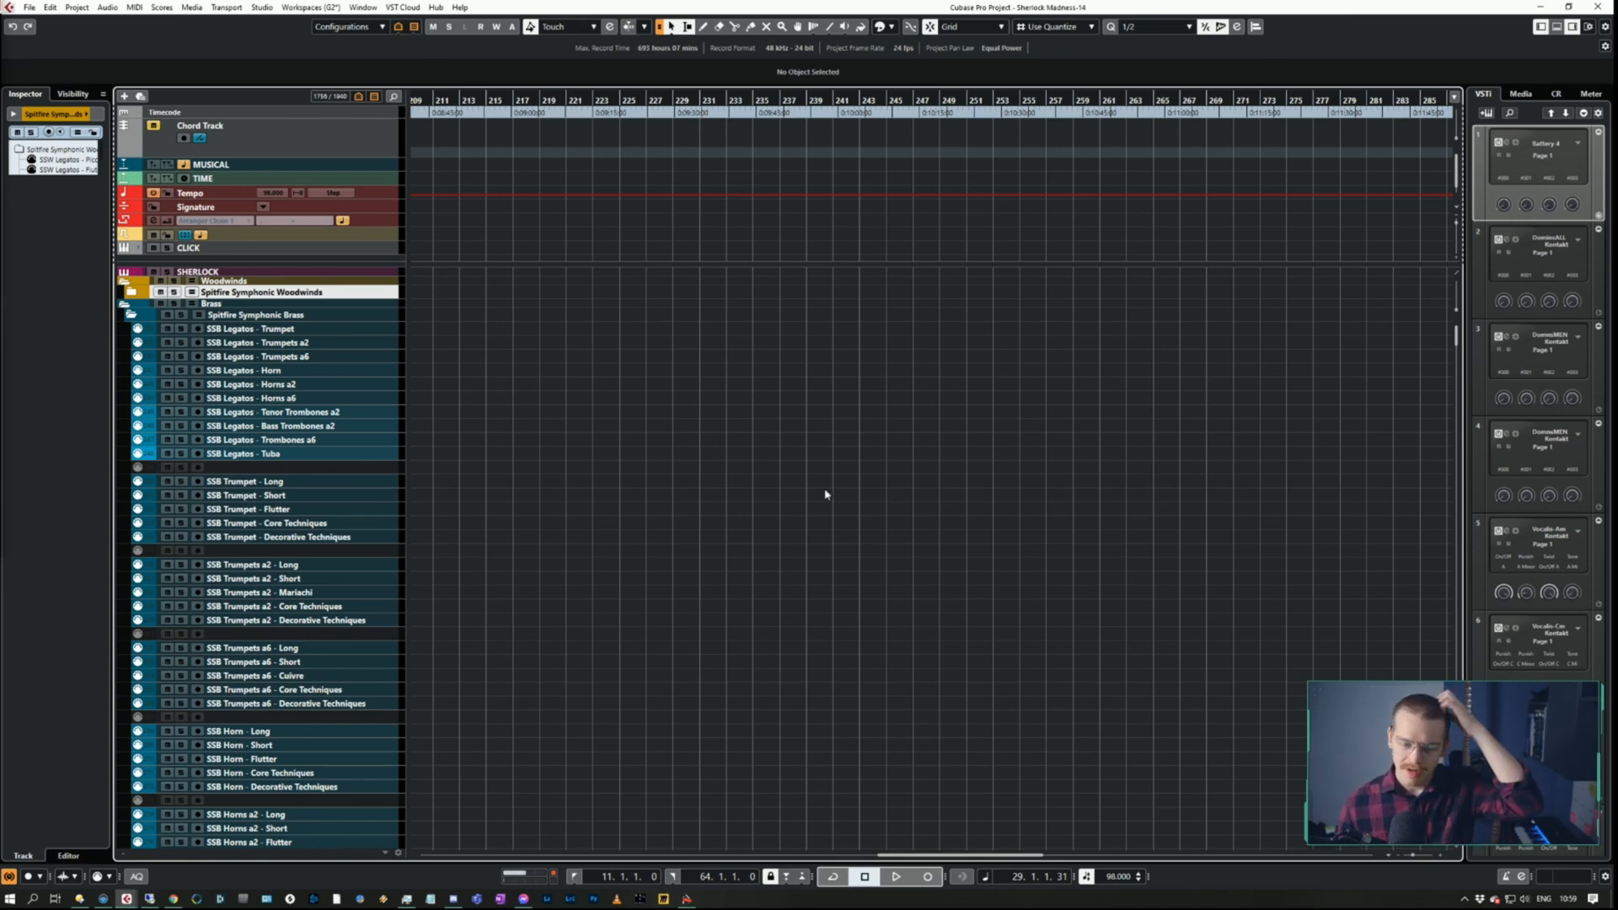
mouse_move(873, 441)
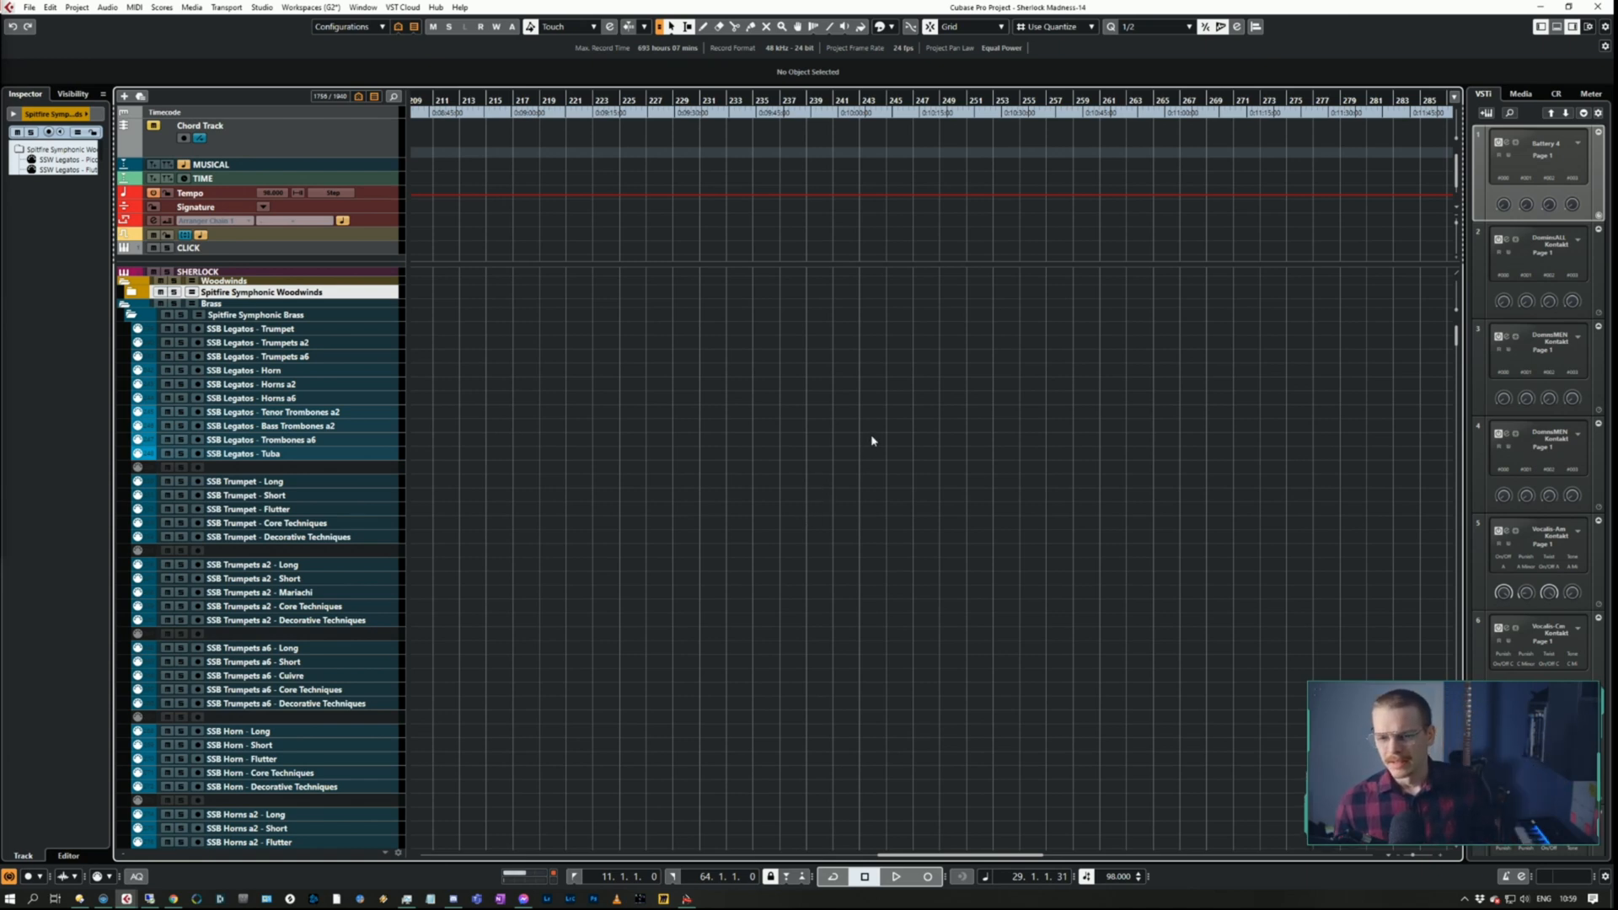
mouse_move(924, 749)
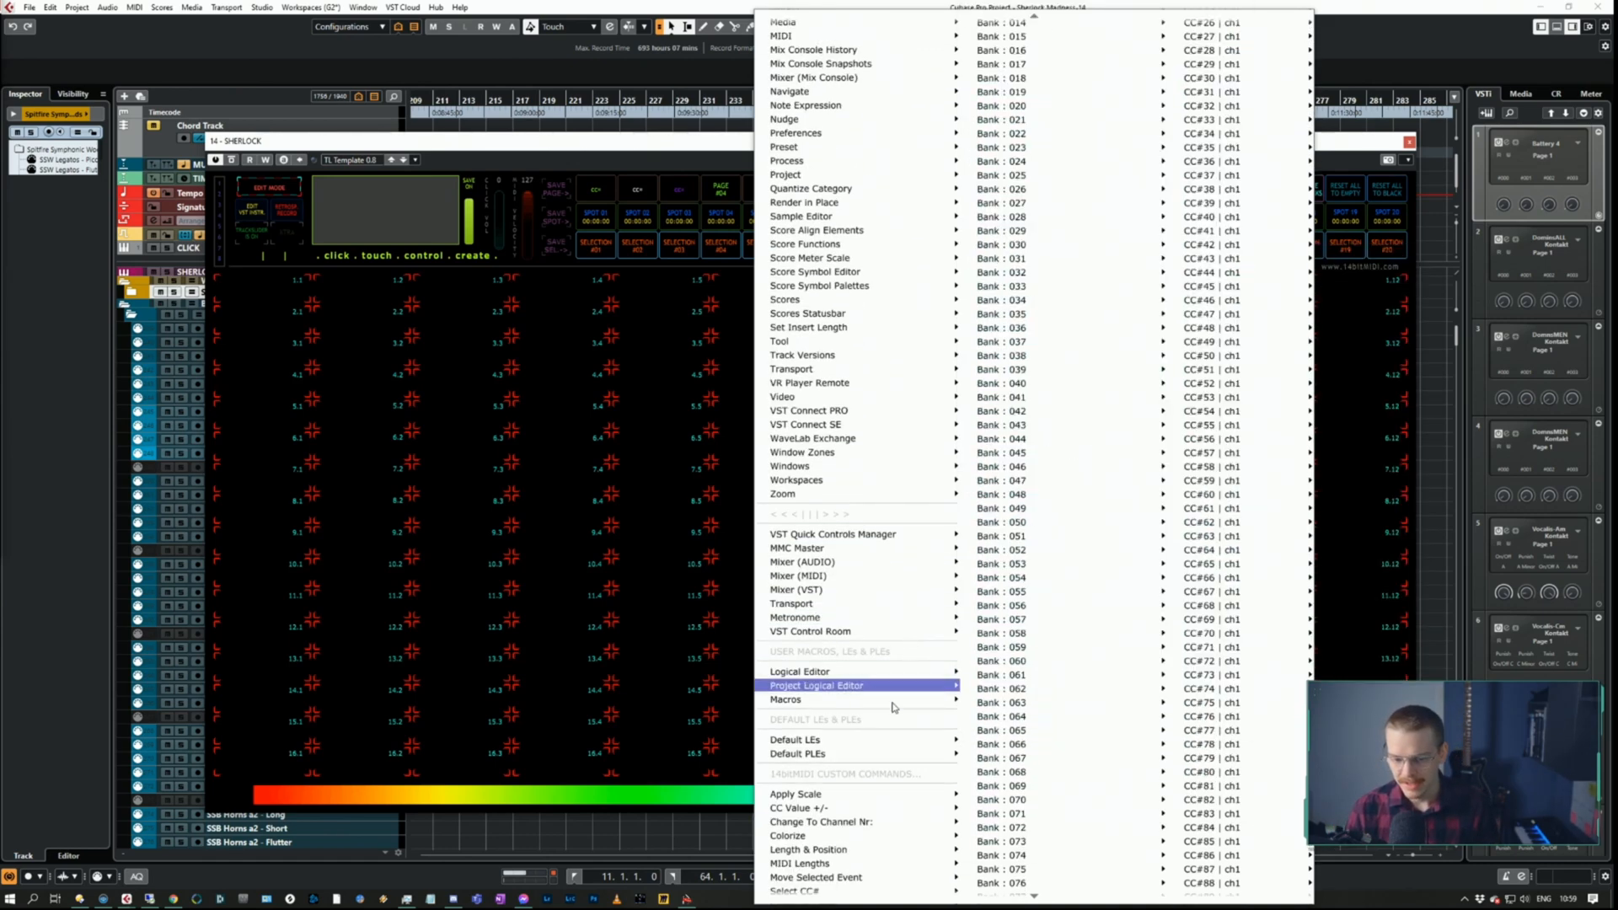
mouse_move(785, 699)
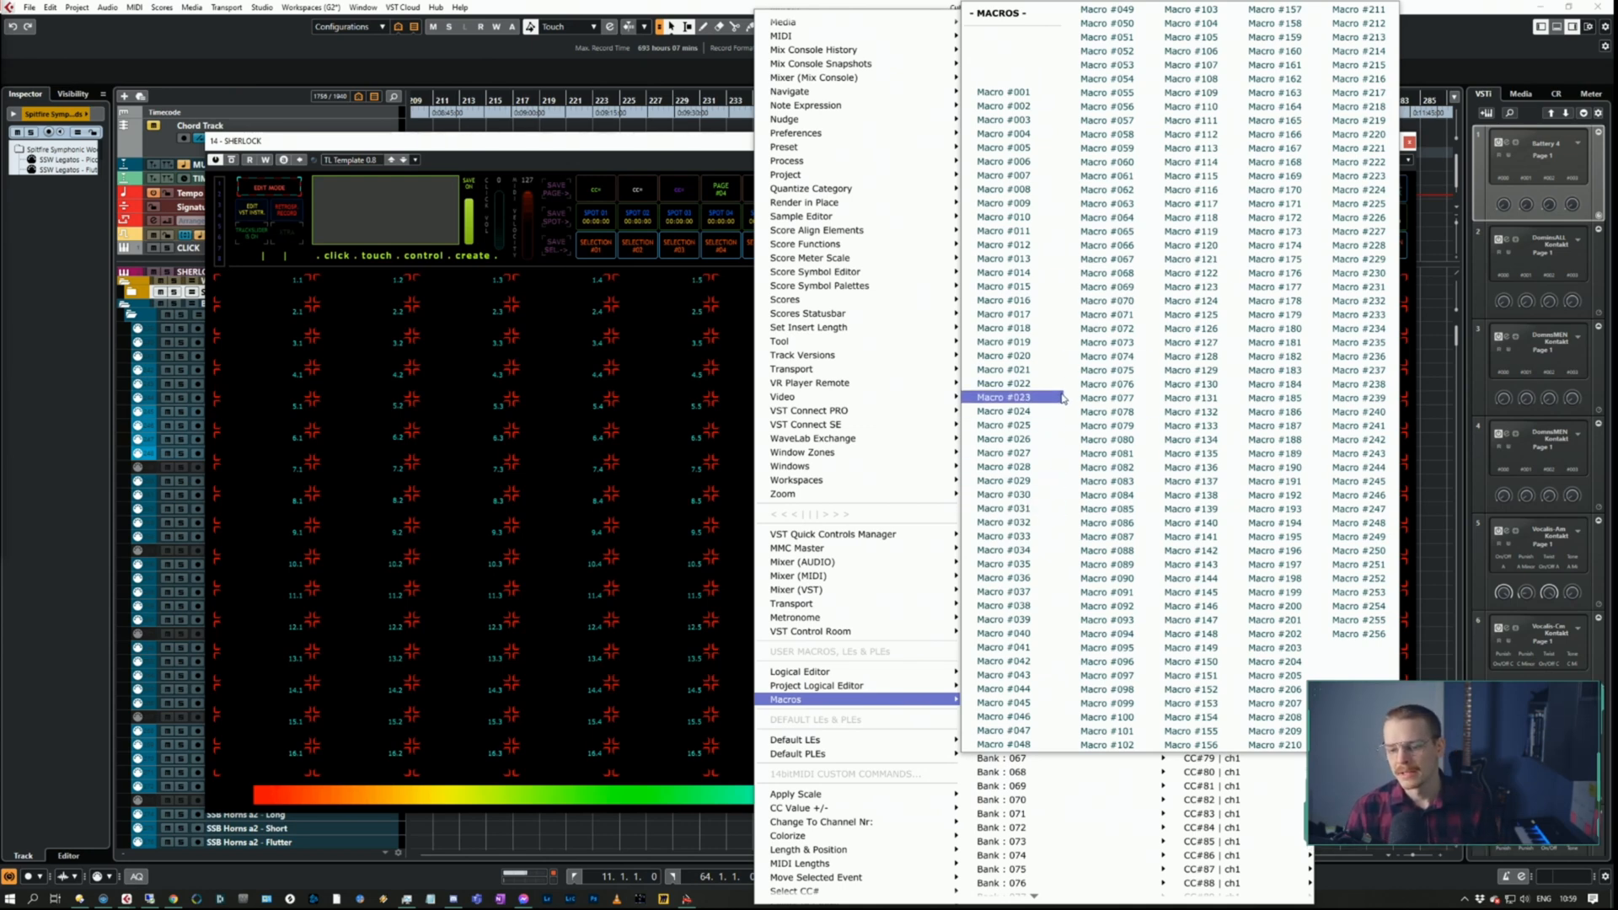
click(1031, 397)
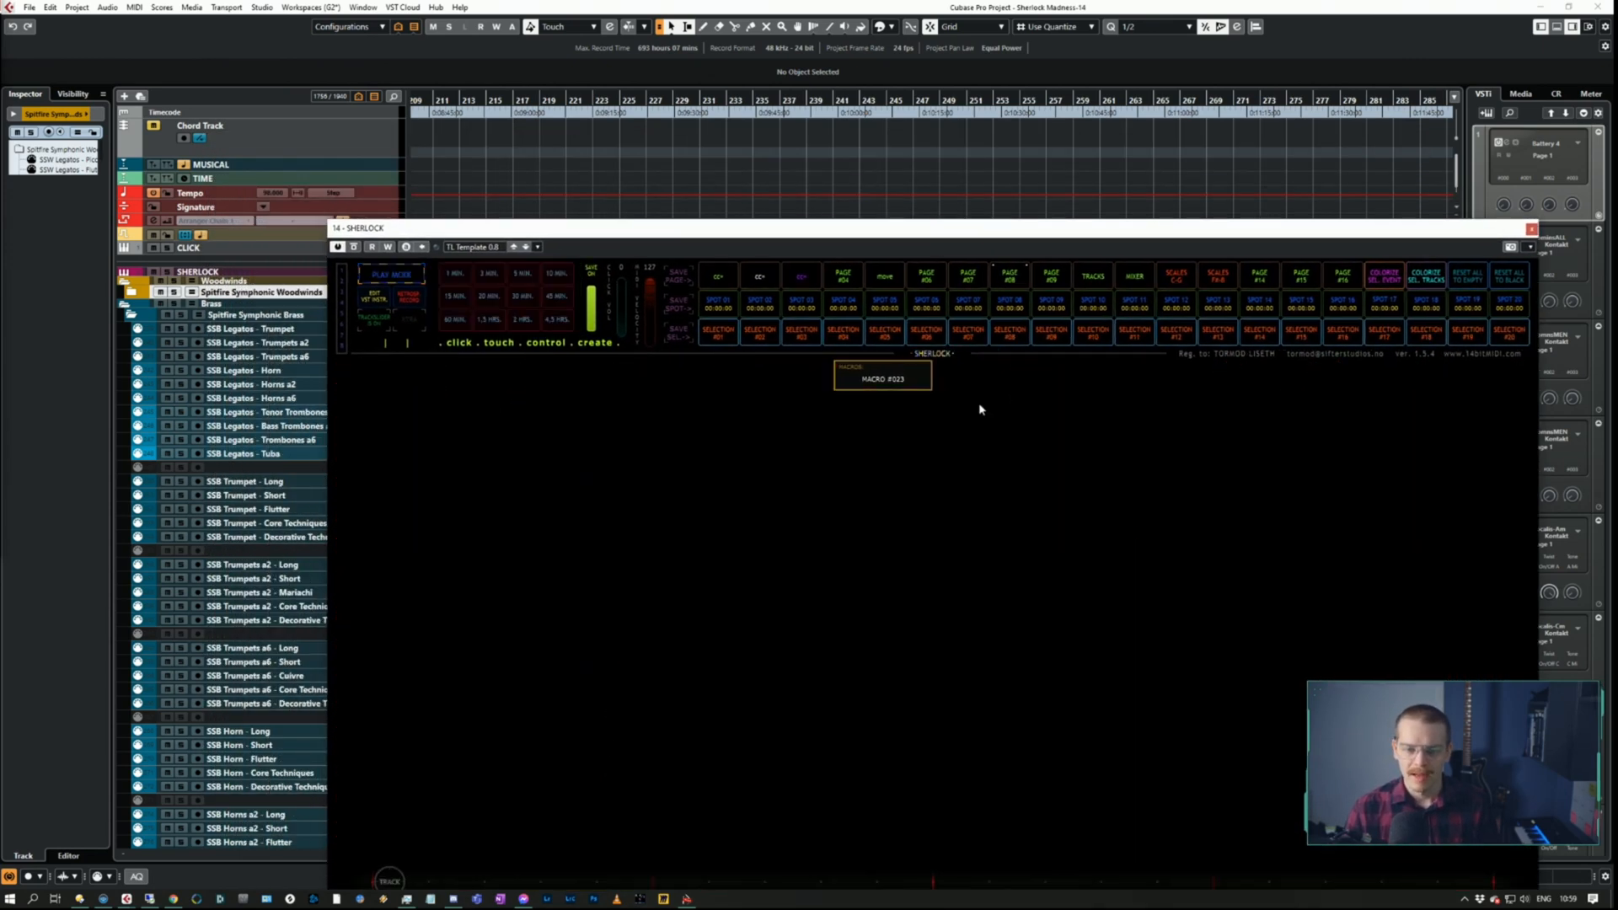
mouse_move(892, 404)
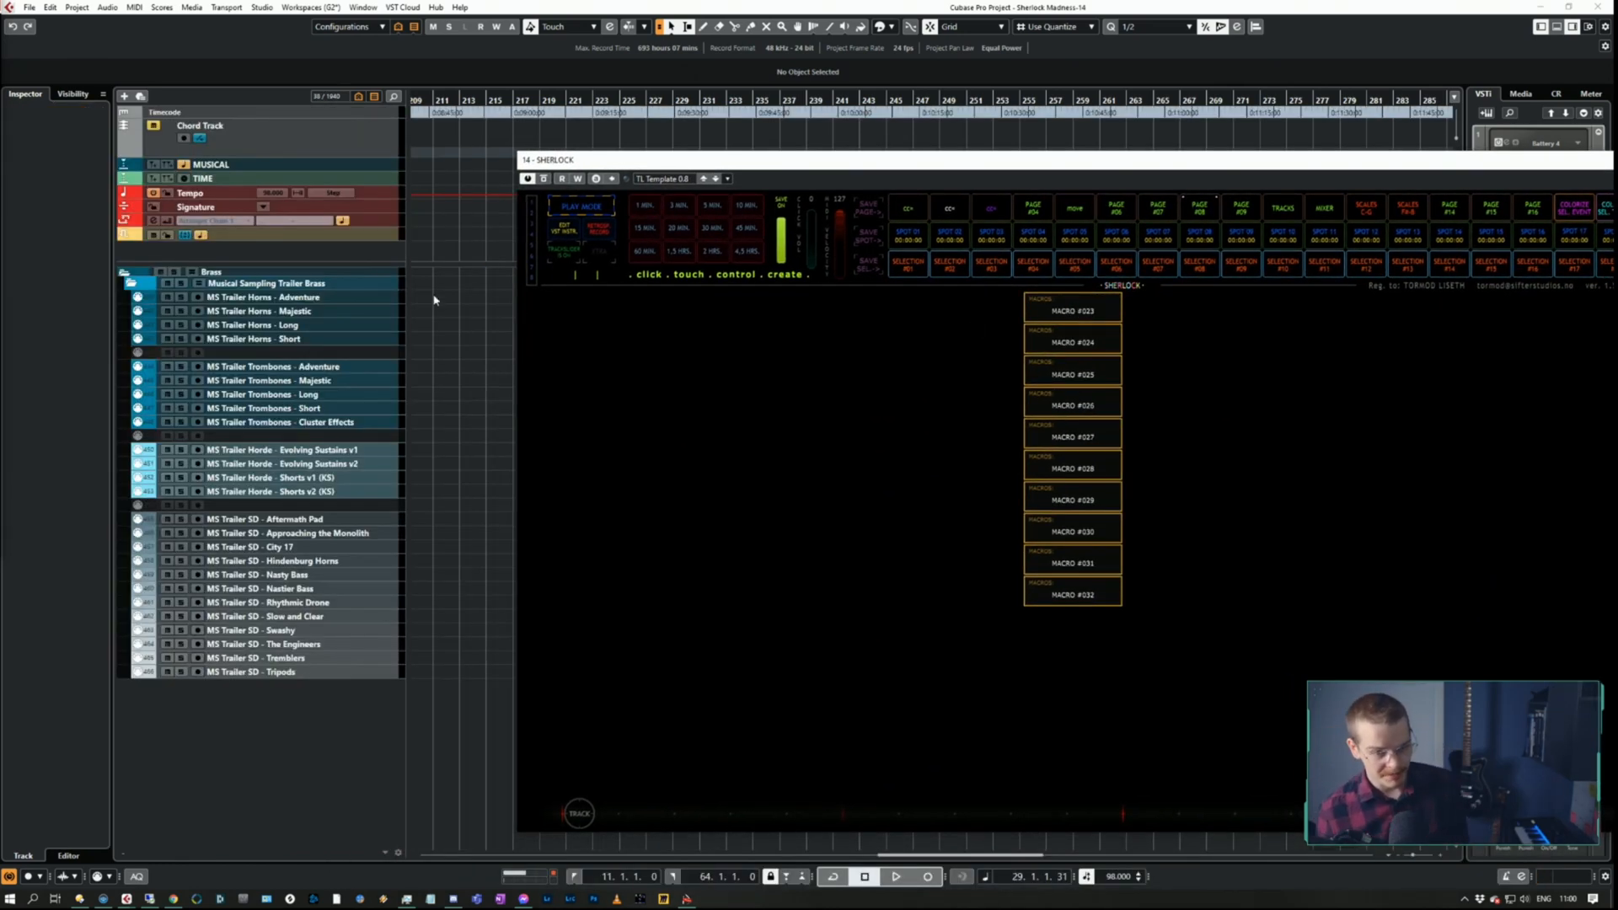
mouse_move(406, 348)
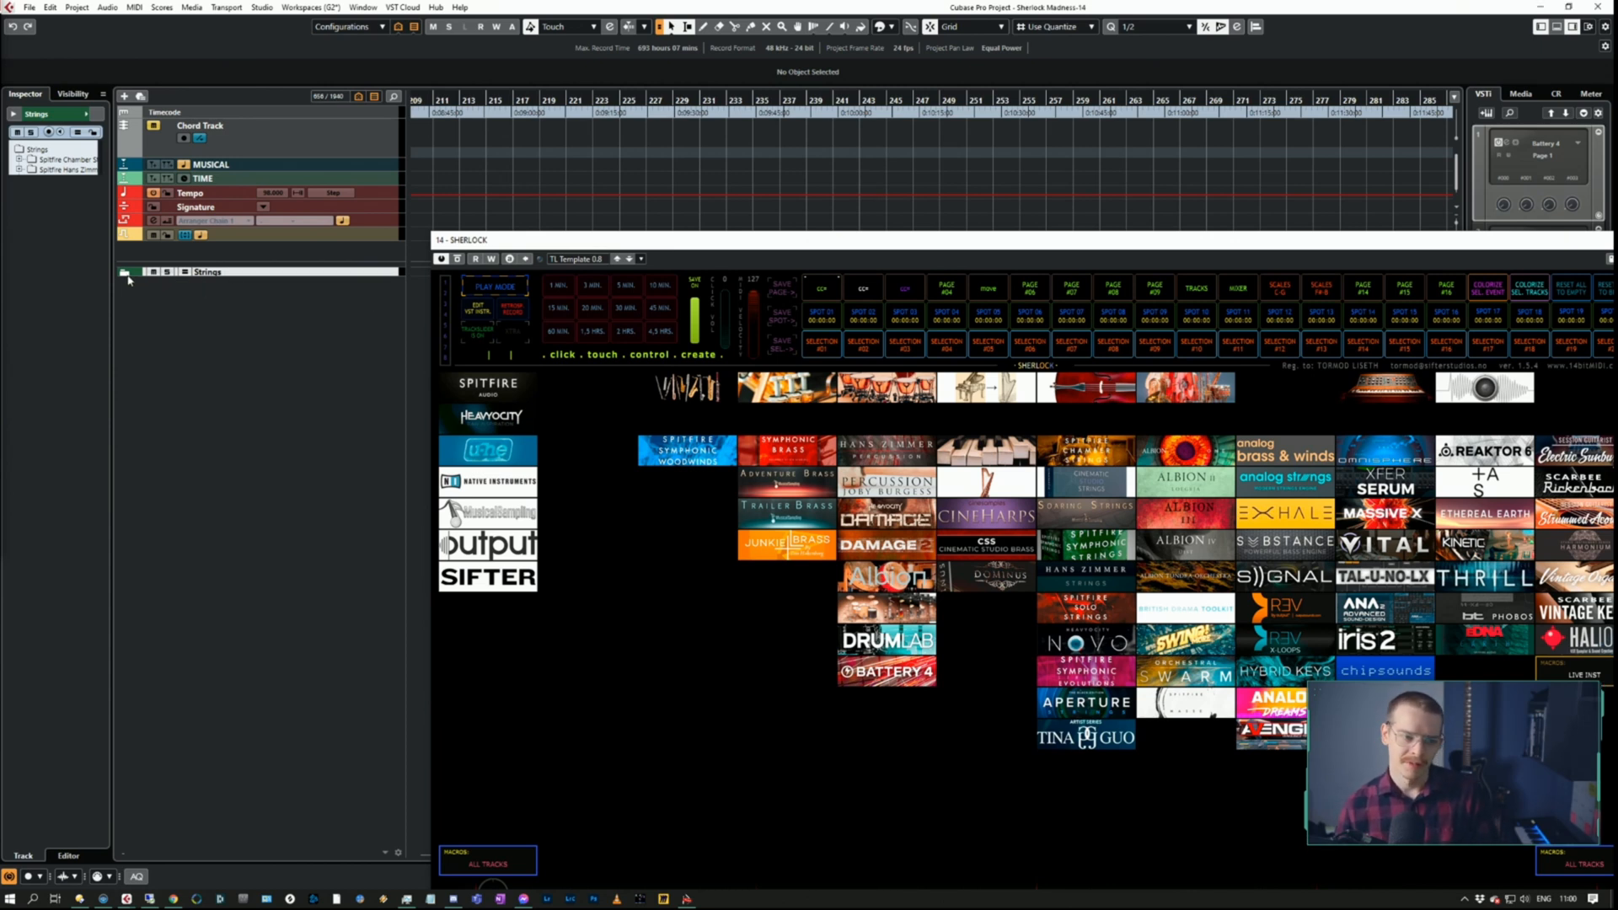
Expand the Strings folder to show its Spitfire Chamber Strings violin tracks
click(127, 273)
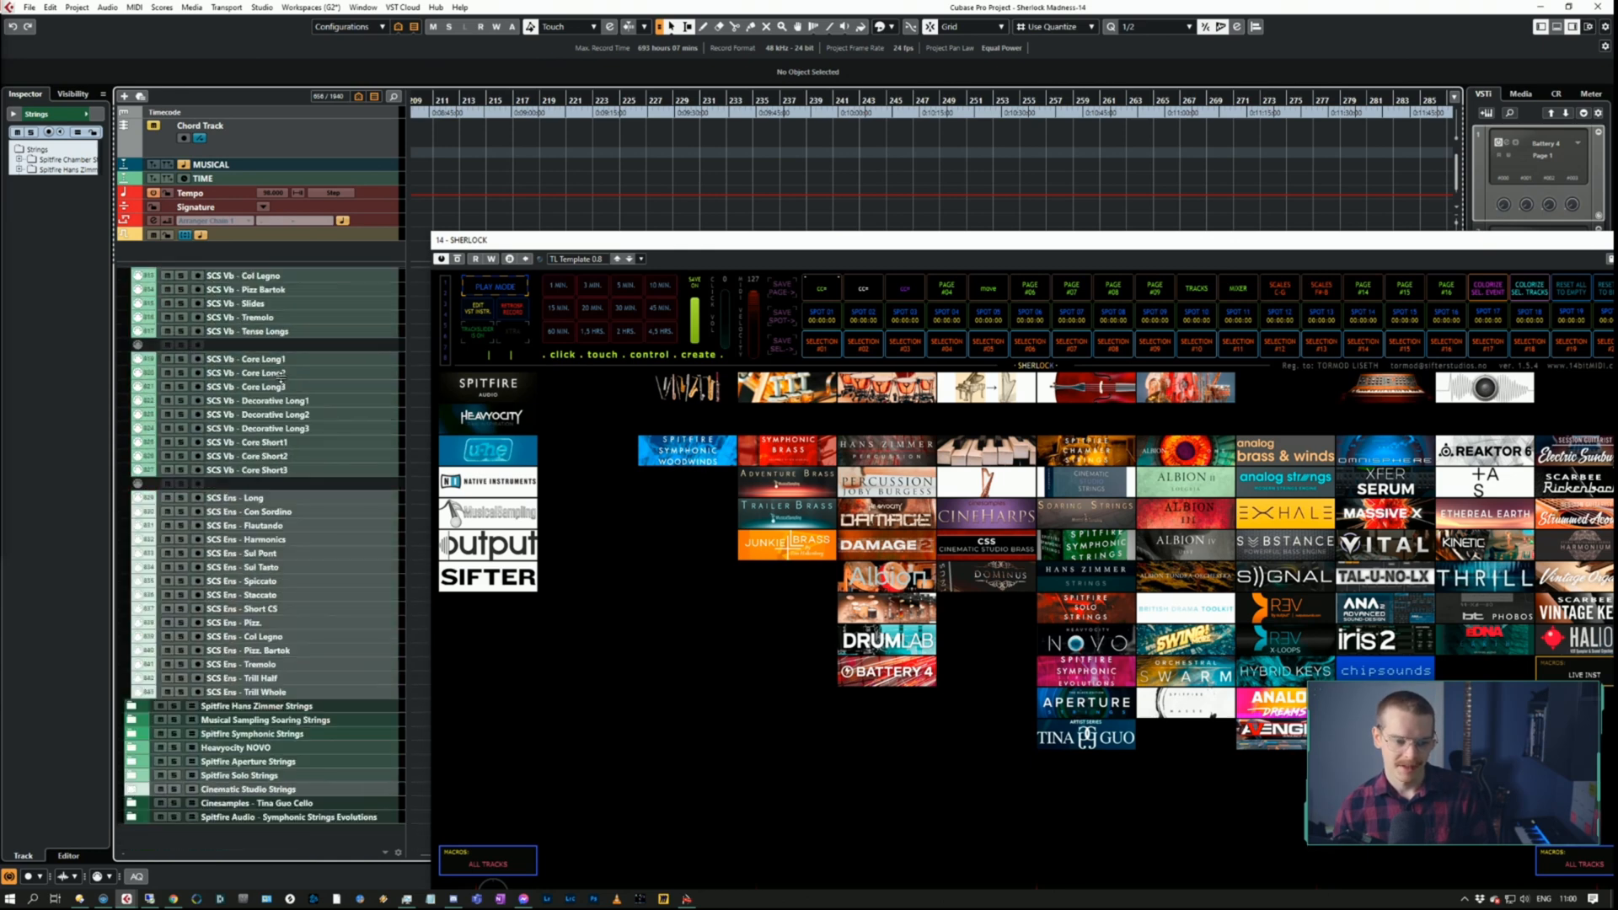
click(132, 272)
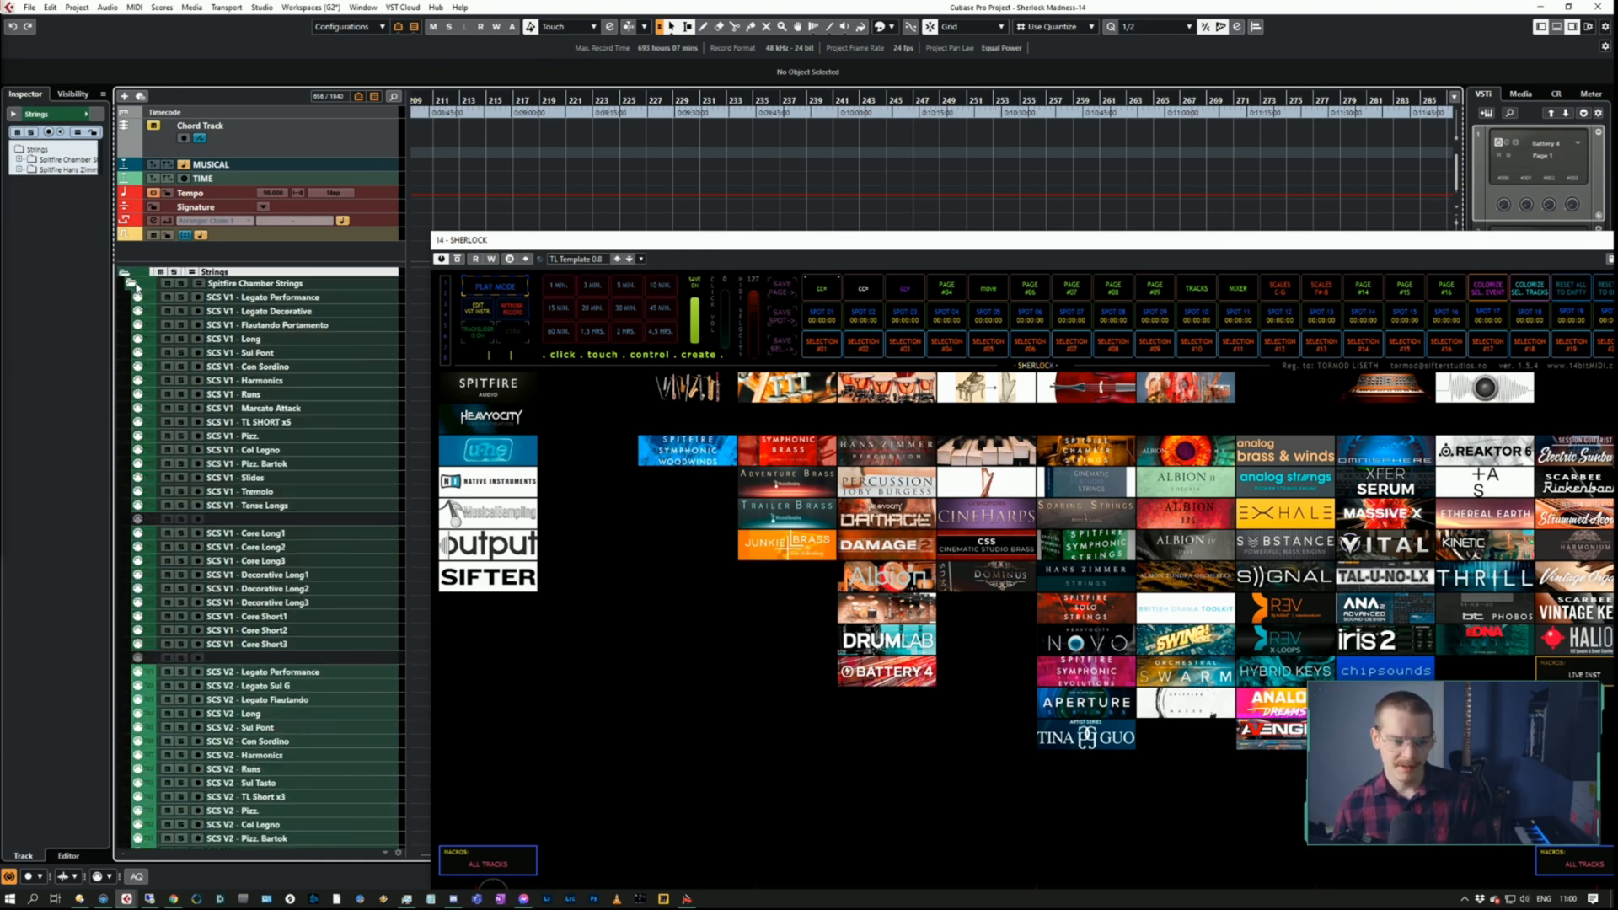